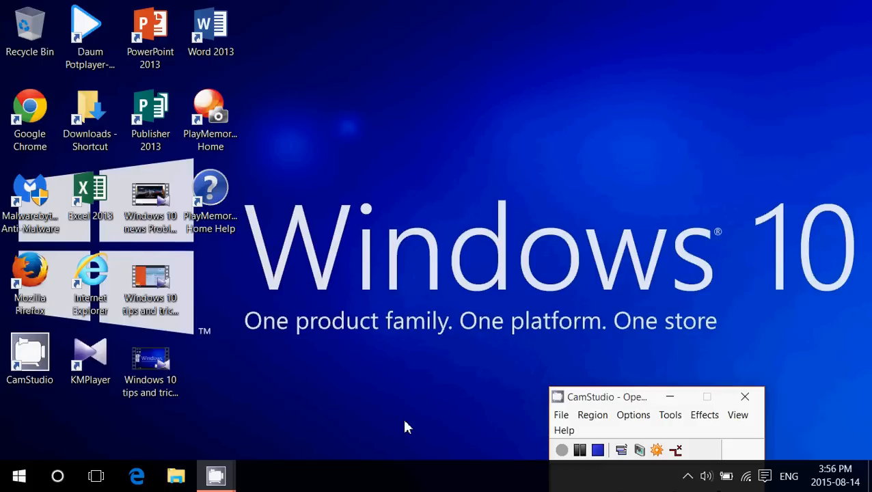
mouse_move(446, 219)
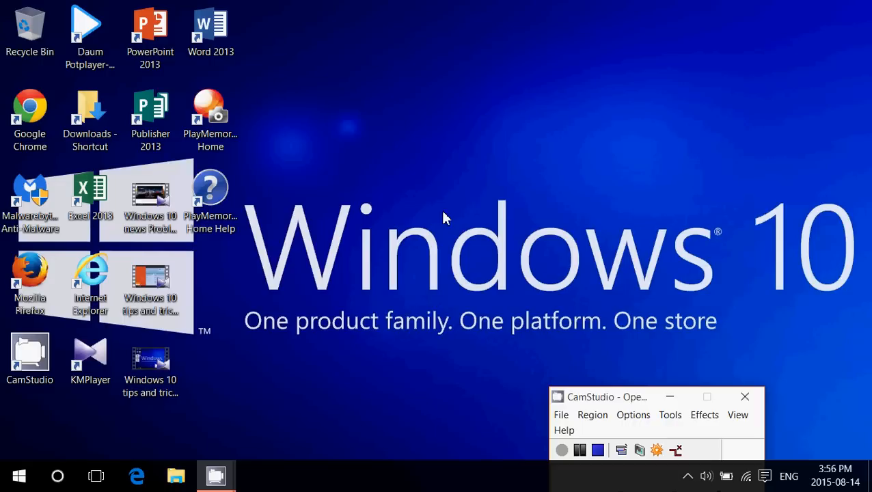
mouse_move(455, 216)
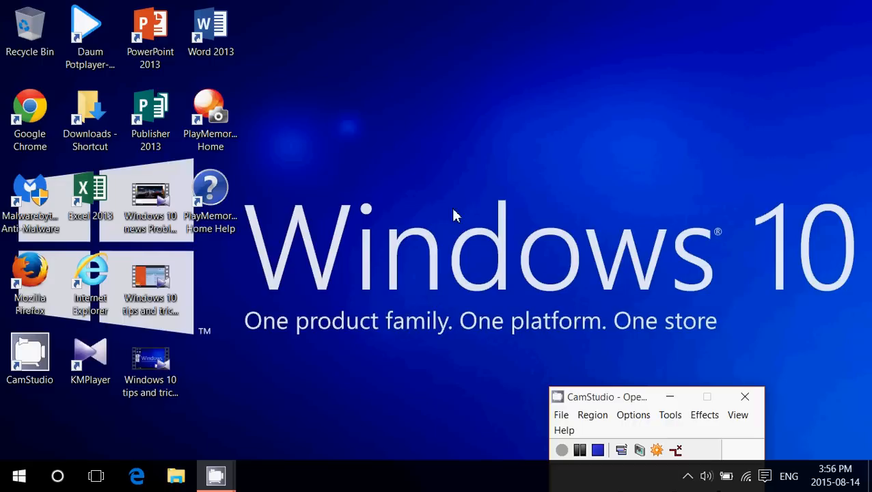
mouse_move(518, 248)
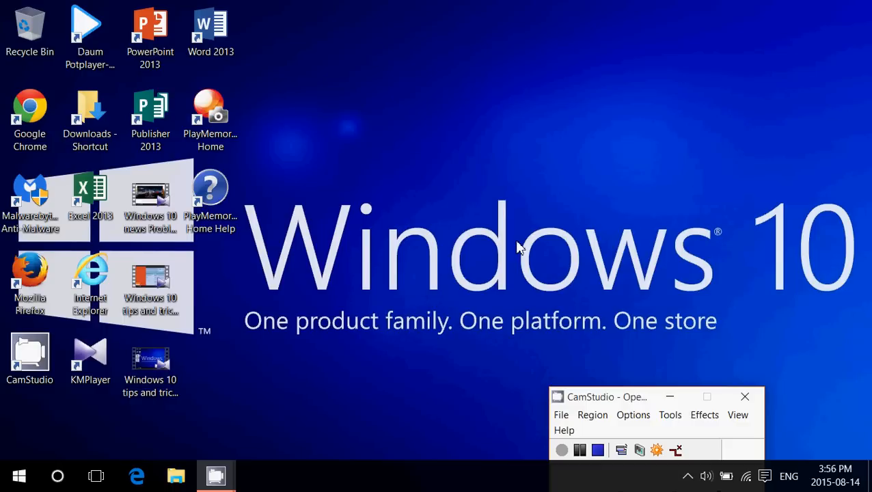
mouse_move(506, 271)
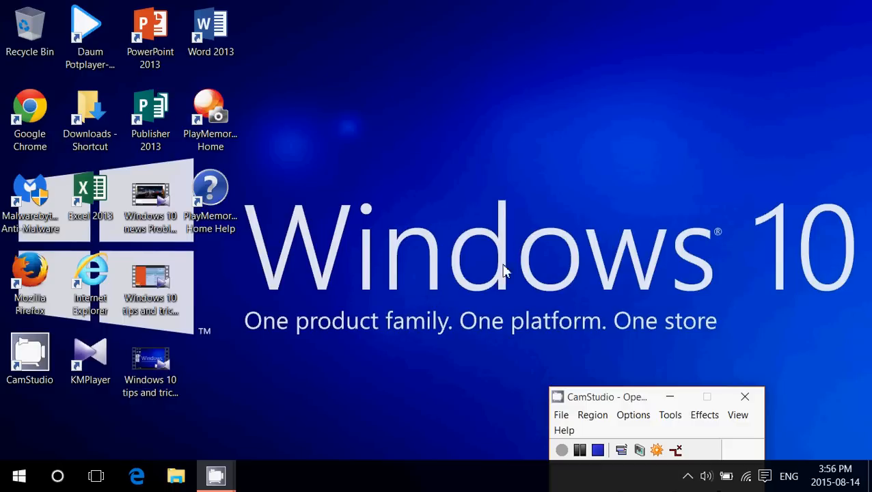
mouse_move(781, 169)
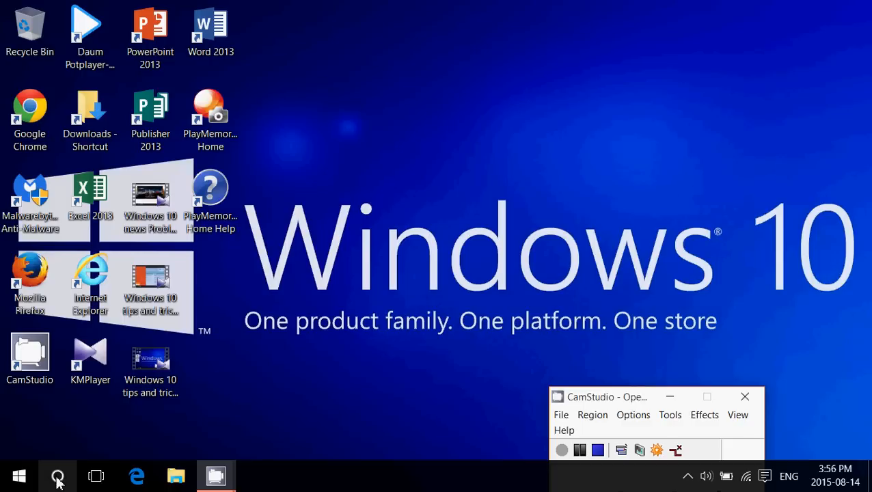
Step: Search Windows for 'defender' to bring up the Windows Defender desktop app result
left_click(58, 475)
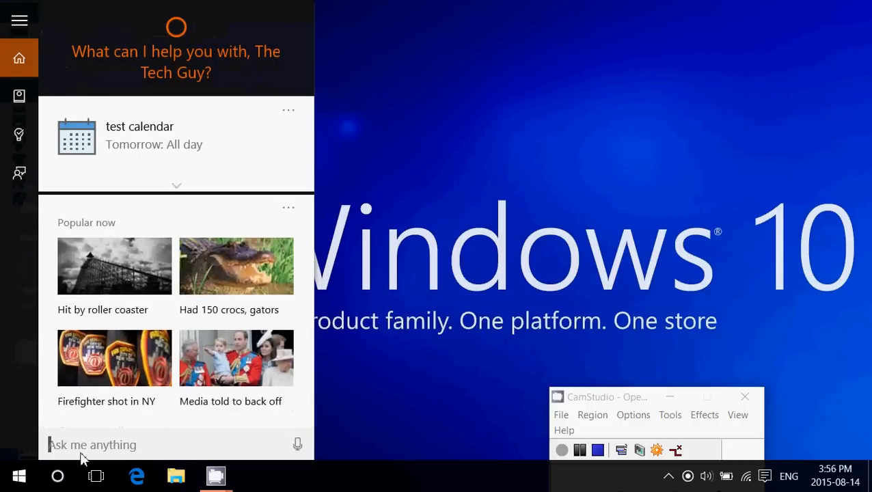
type("defender")
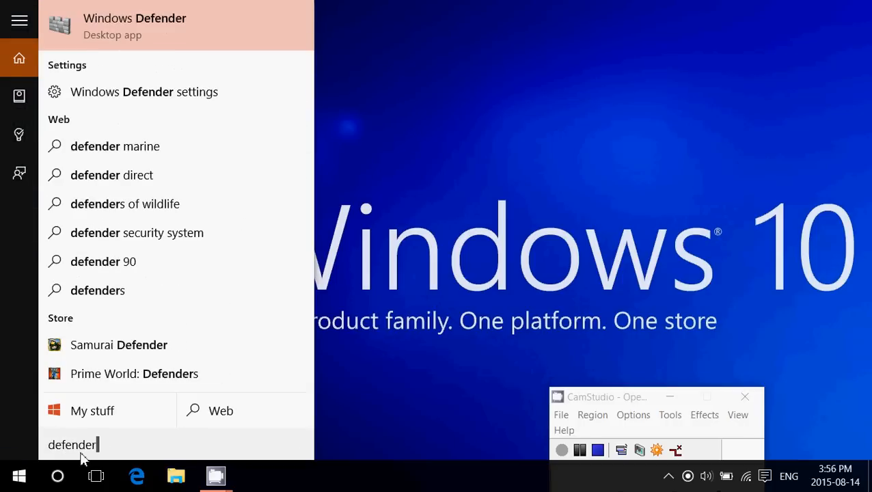
mouse_move(116, 26)
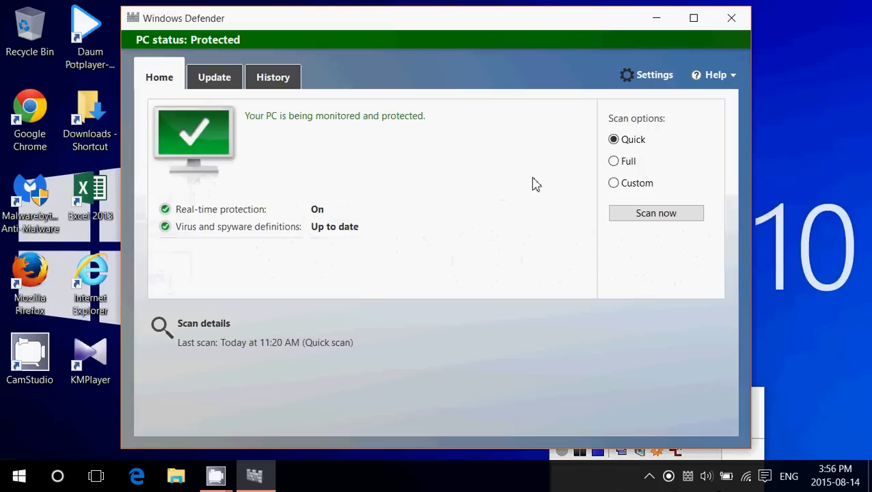
mouse_move(477, 198)
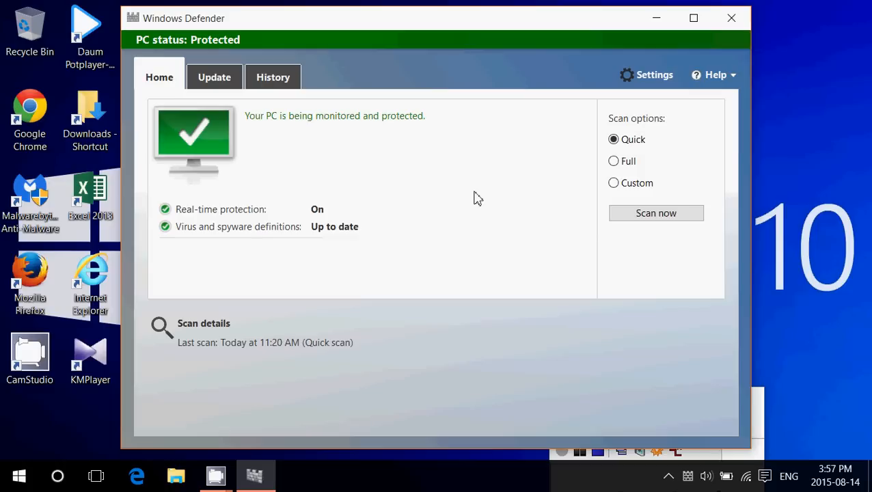
mouse_move(462, 110)
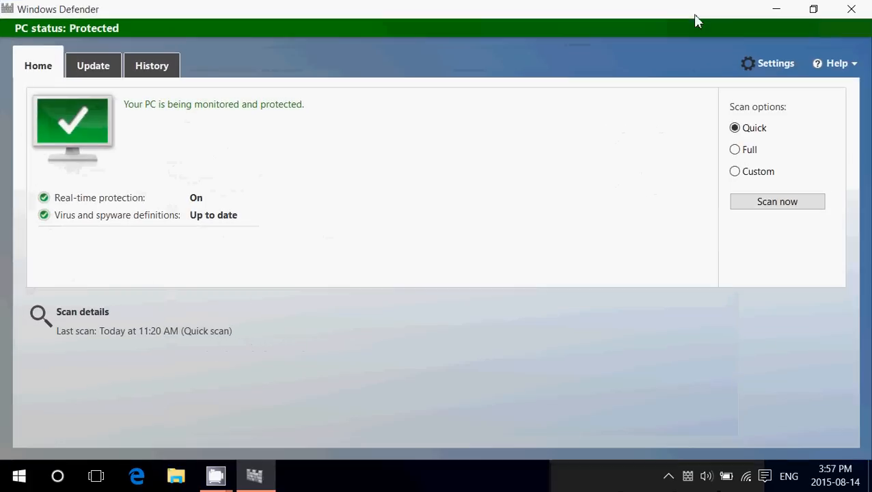
mouse_move(681, 224)
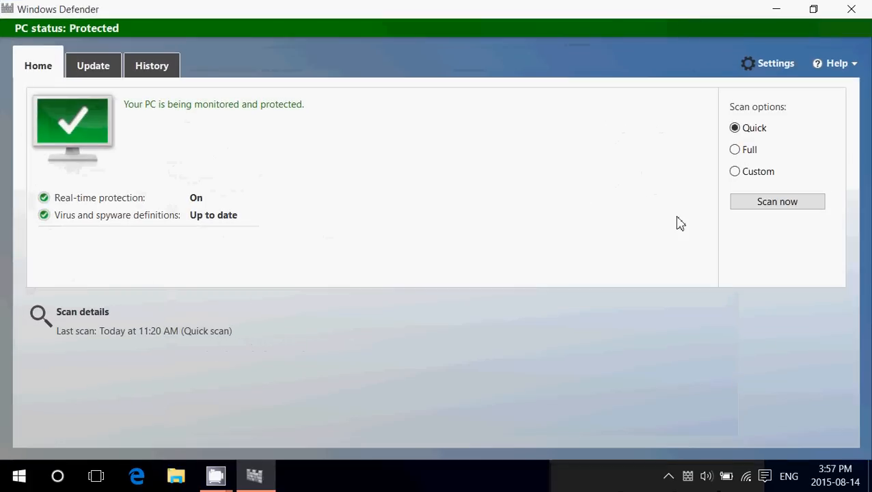
mouse_move(767, 128)
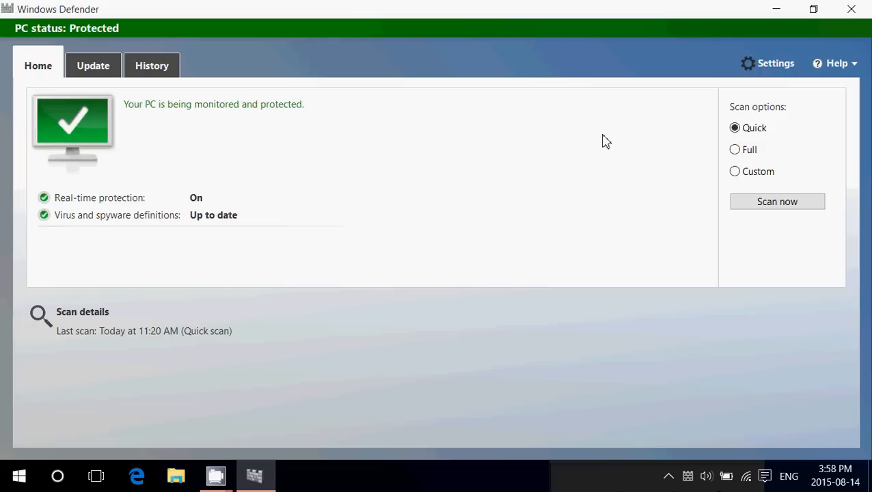
mouse_move(738, 161)
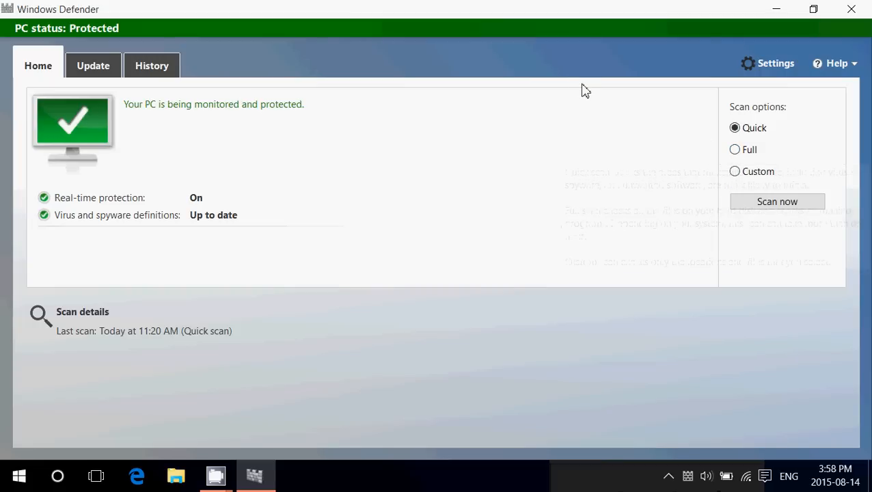
mouse_move(616, 100)
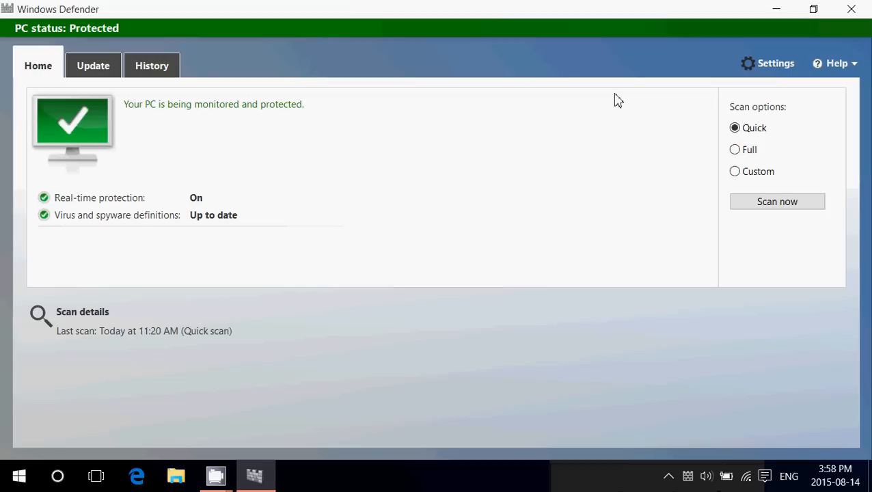
mouse_move(746, 172)
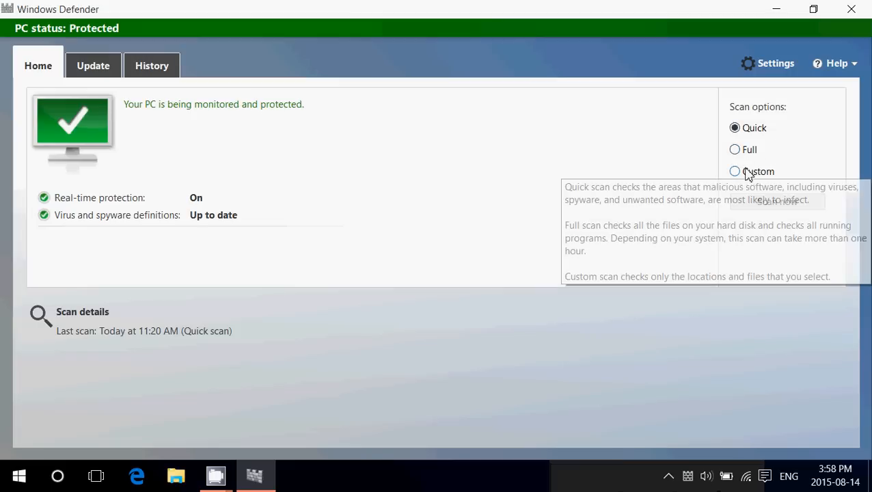
Step: Choose Custom scan, then cancel the drive-and-folder chooser without scanning
left_click(733, 172)
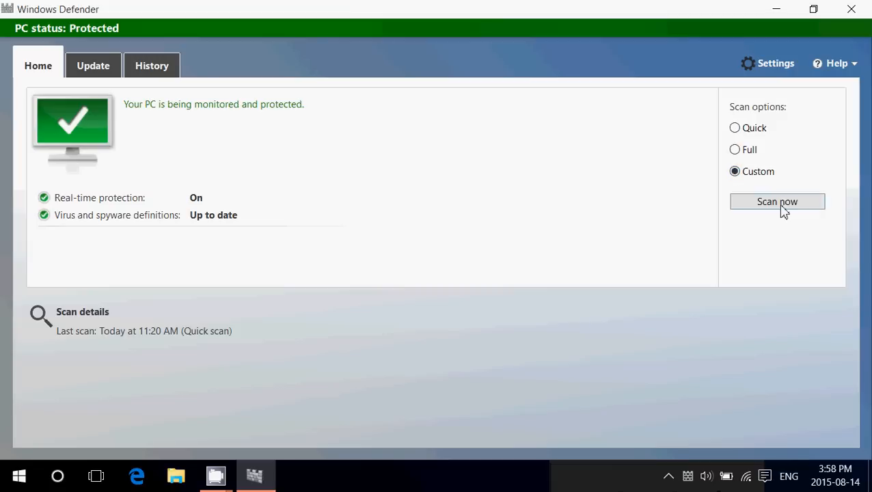
left_click(777, 202)
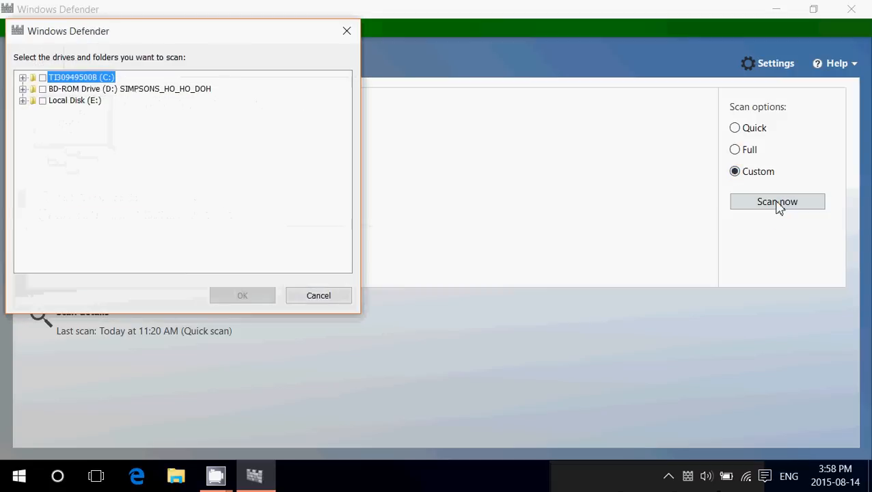
mouse_move(5, 49)
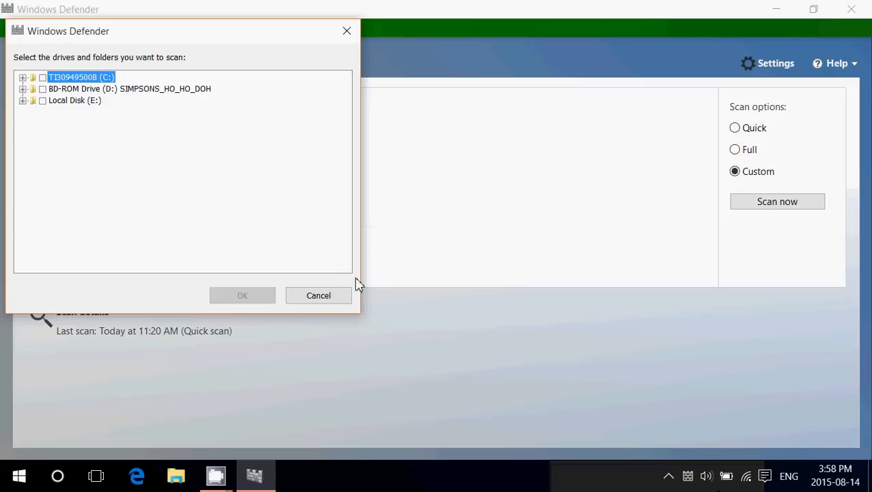
left_click(317, 296)
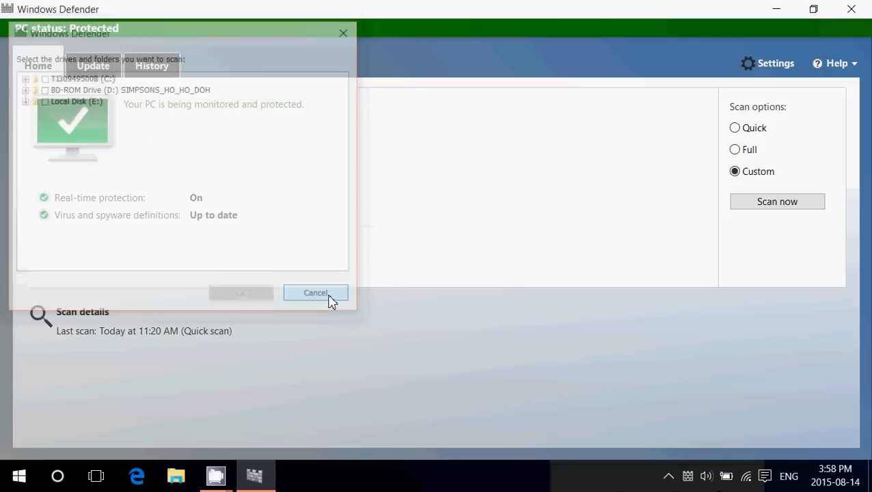
left_click(315, 292)
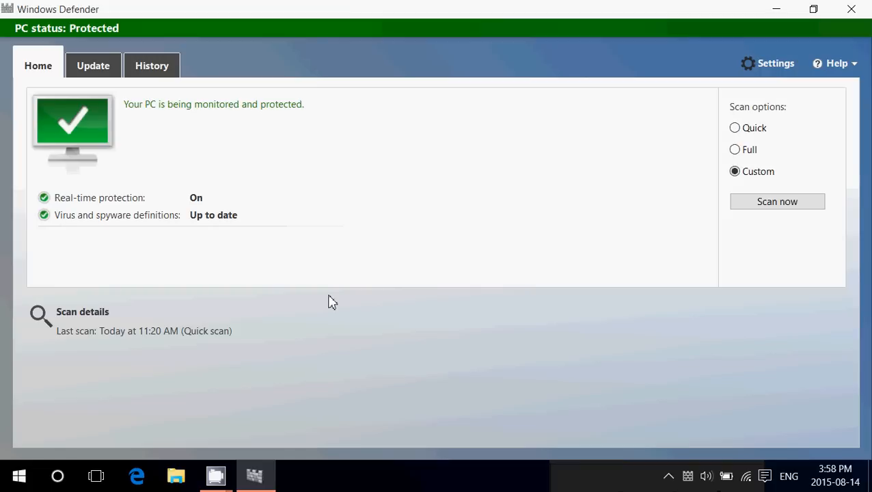
mouse_move(842, 104)
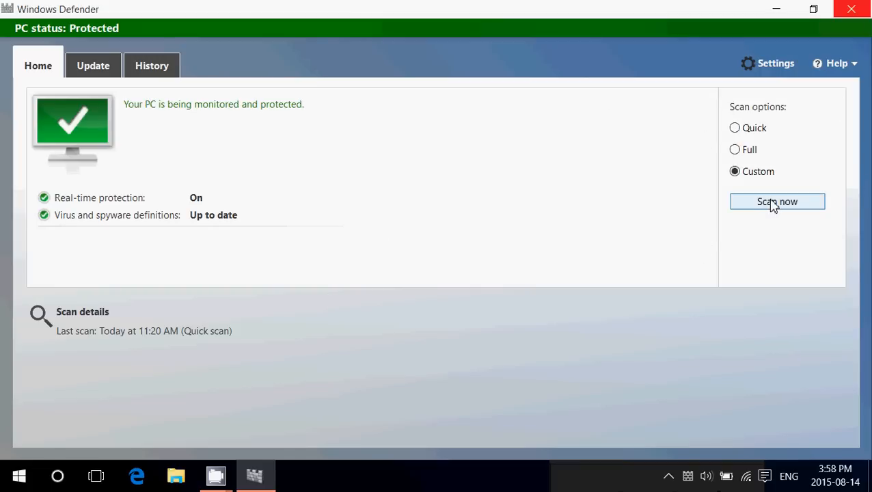
Step: Select the user's Downloads folder under C:\Users and start the custom scan
left_click(776, 202)
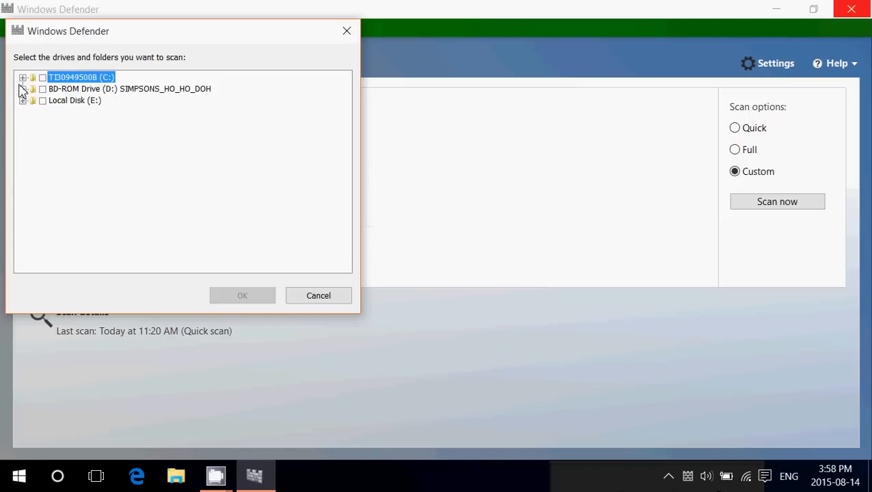
left_click(25, 78)
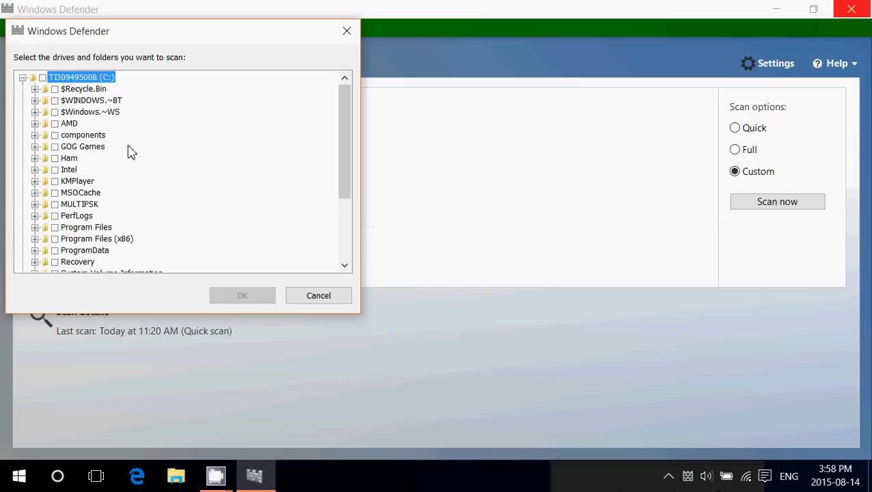
mouse_move(84, 189)
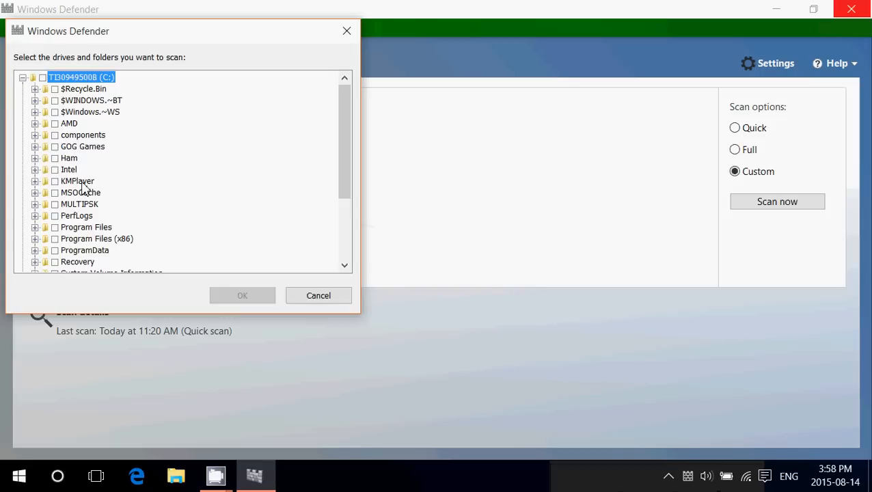
scroll("down", 3)
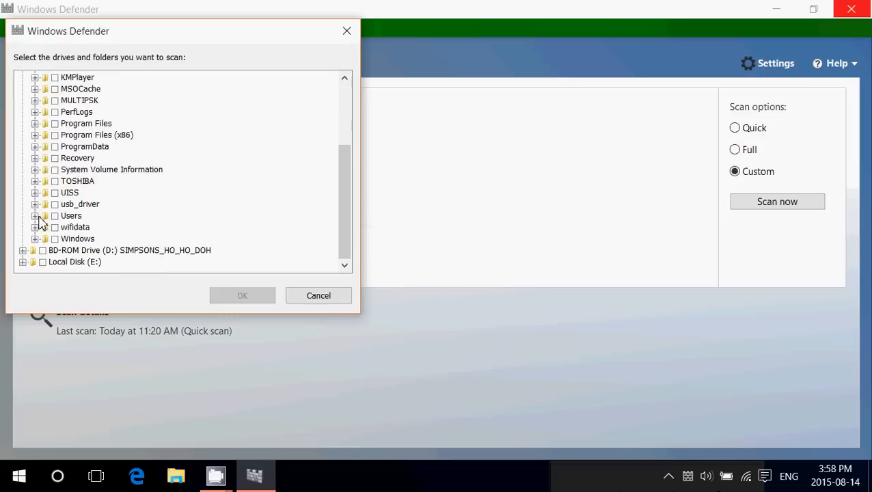
left_click(35, 216)
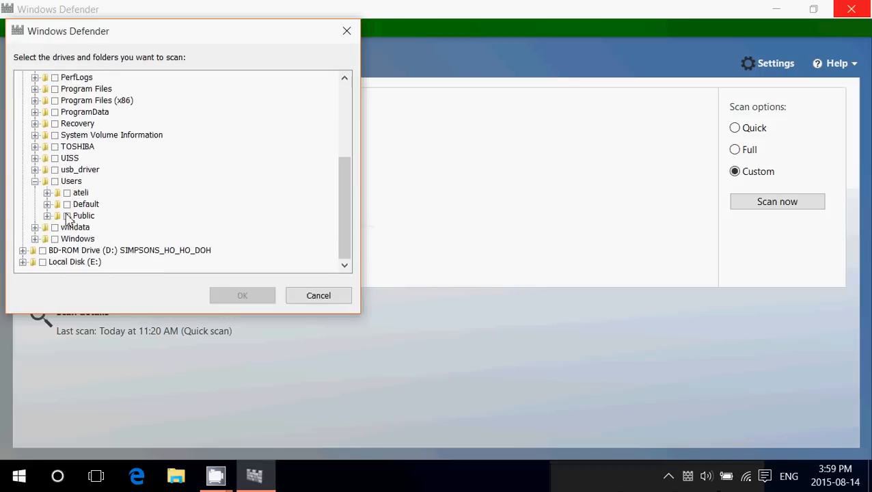
left_click(47, 191)
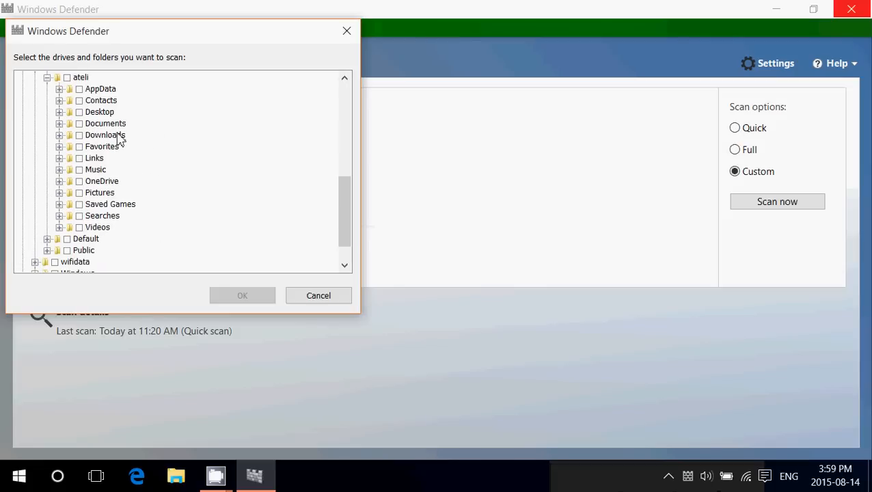
left_click(77, 136)
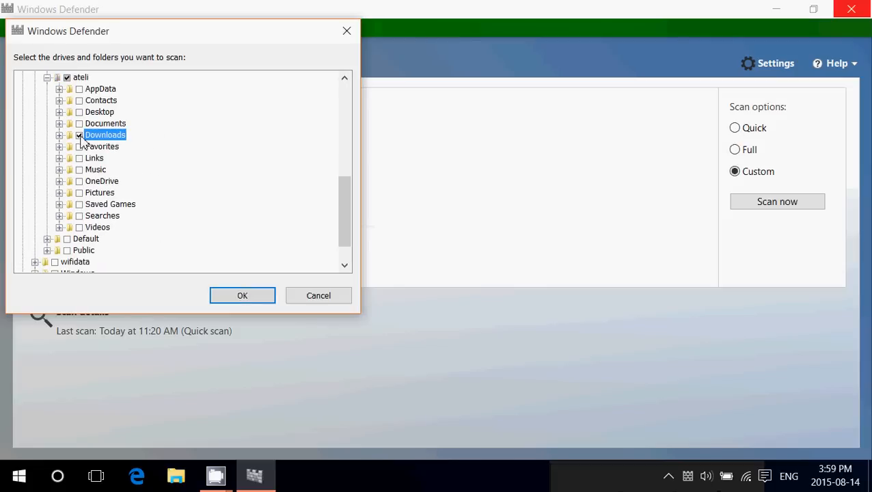
left_click(242, 296)
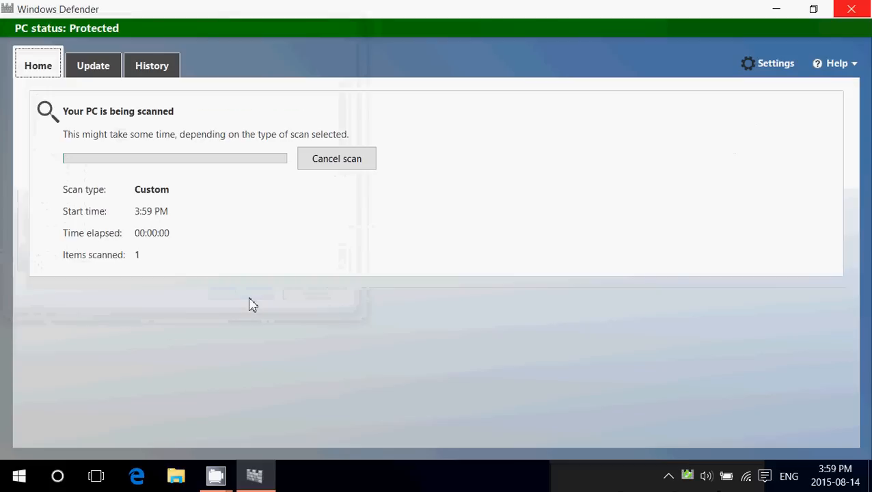
mouse_move(478, 320)
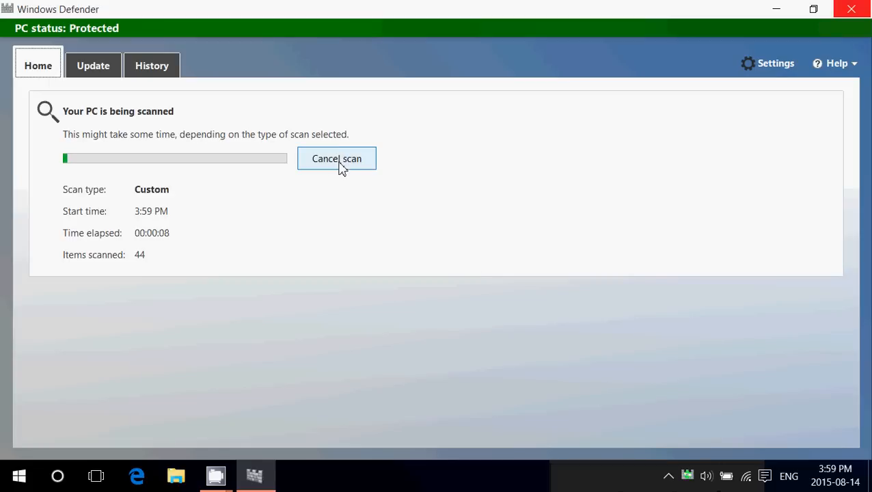
Step: Cancel the running Downloads custom scan, returning to the protected Home status
left_click(336, 158)
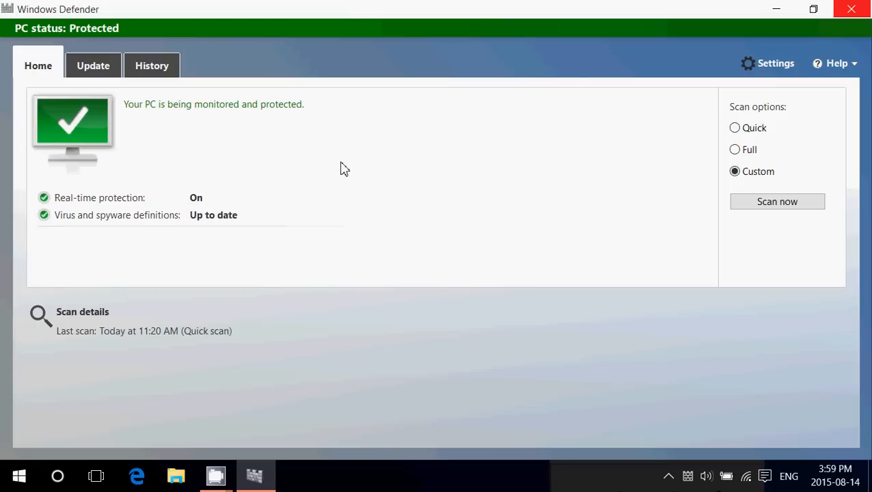
mouse_move(678, 190)
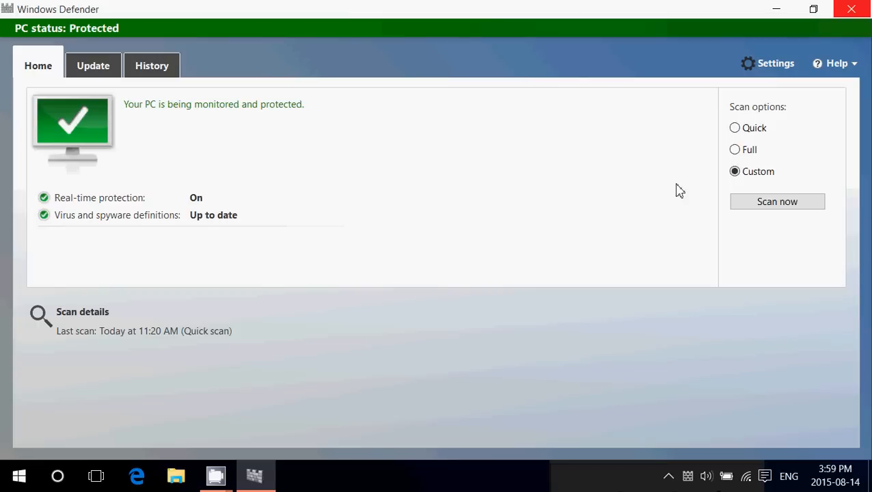
mouse_move(689, 171)
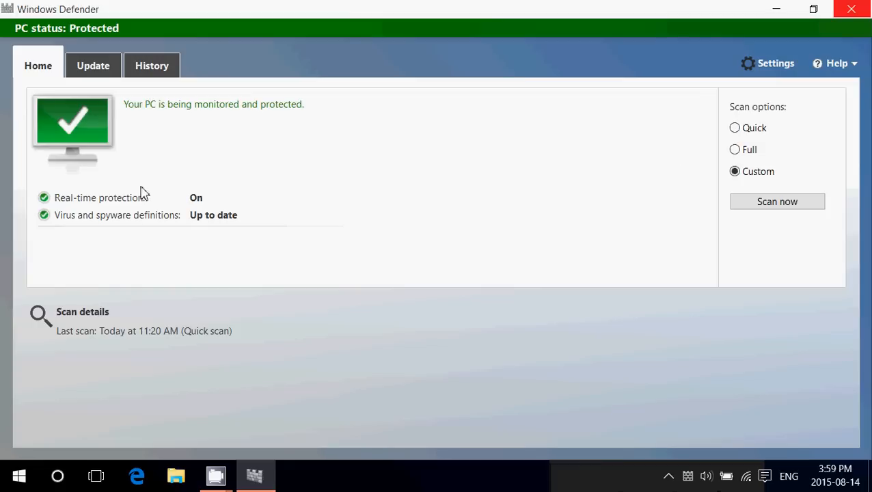
mouse_move(211, 321)
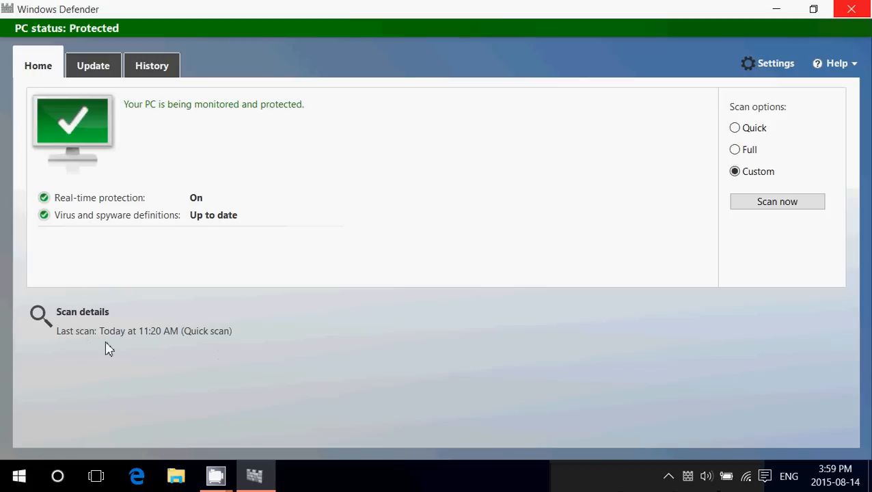
mouse_move(296, 323)
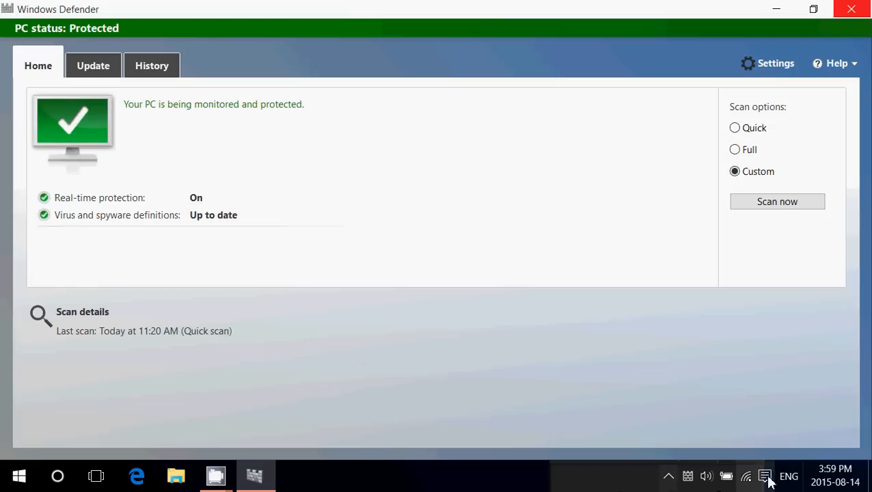
left_click(765, 476)
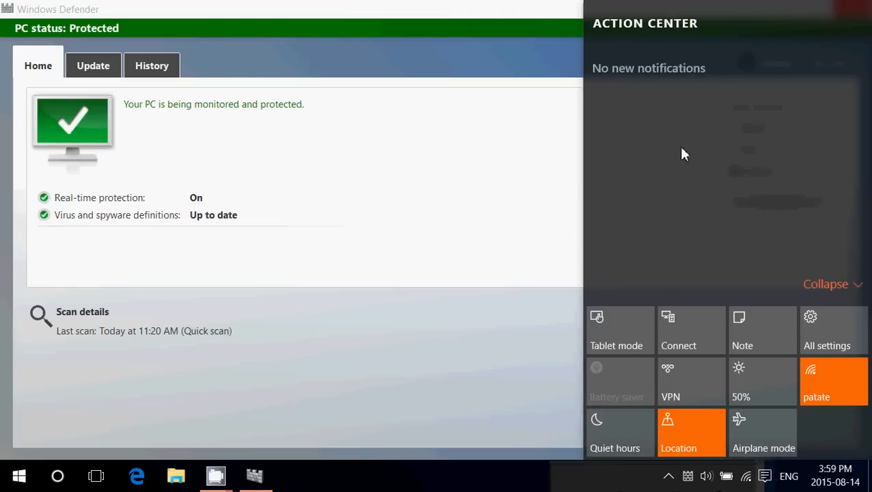
mouse_move(636, 120)
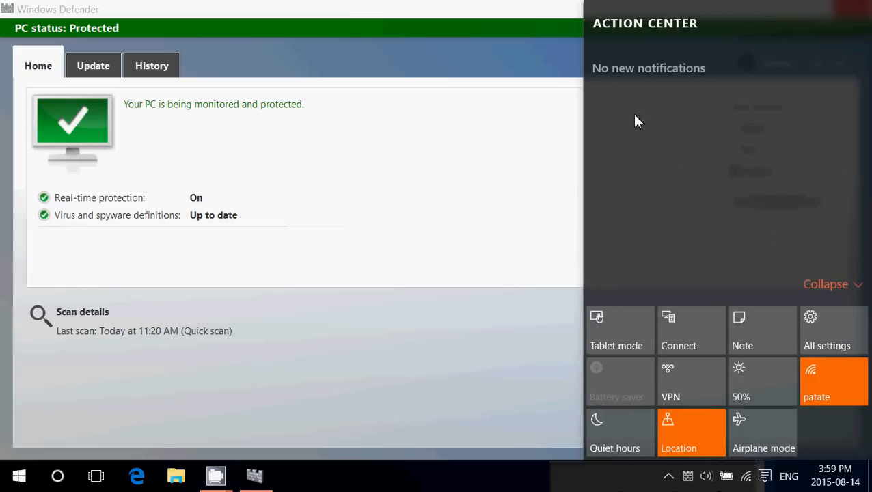
mouse_move(522, 61)
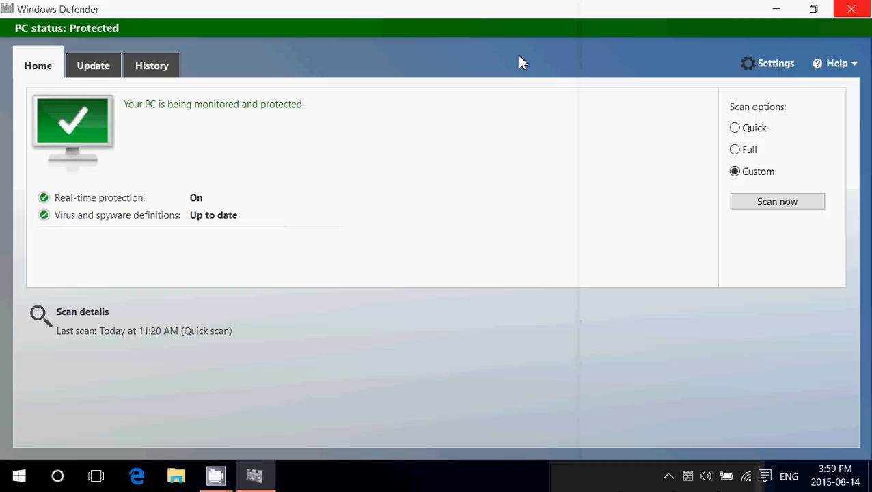
mouse_move(524, 95)
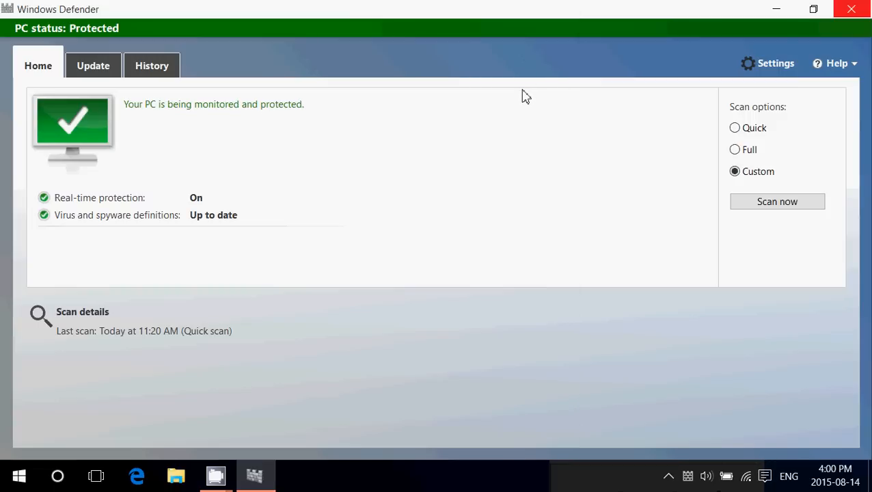
mouse_move(528, 164)
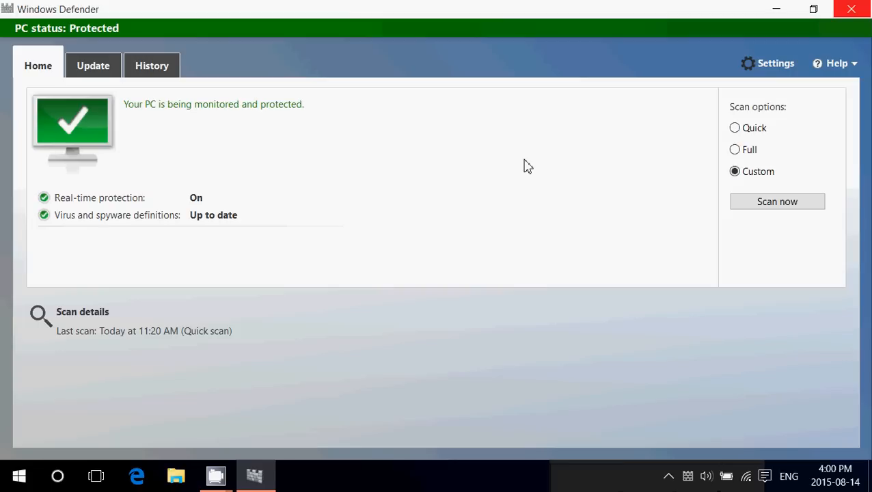
mouse_move(186, 5)
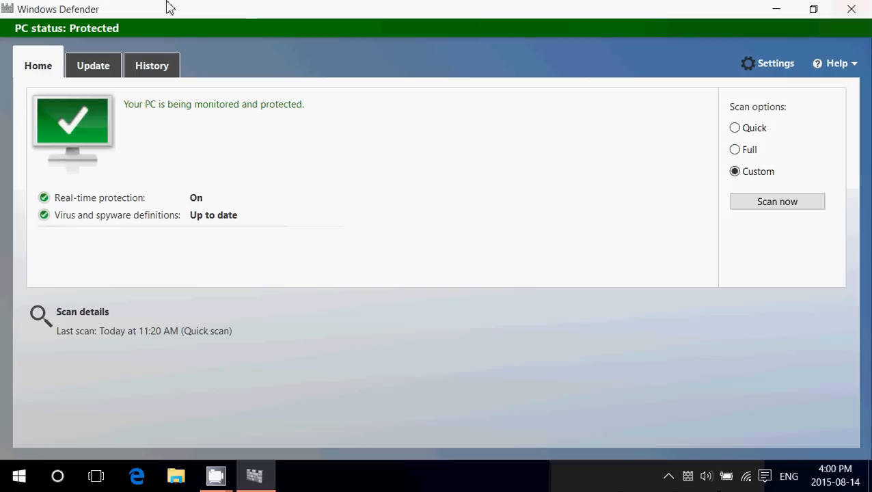
Step: Show the Update tab with definition versions and last-update dates
left_click(93, 65)
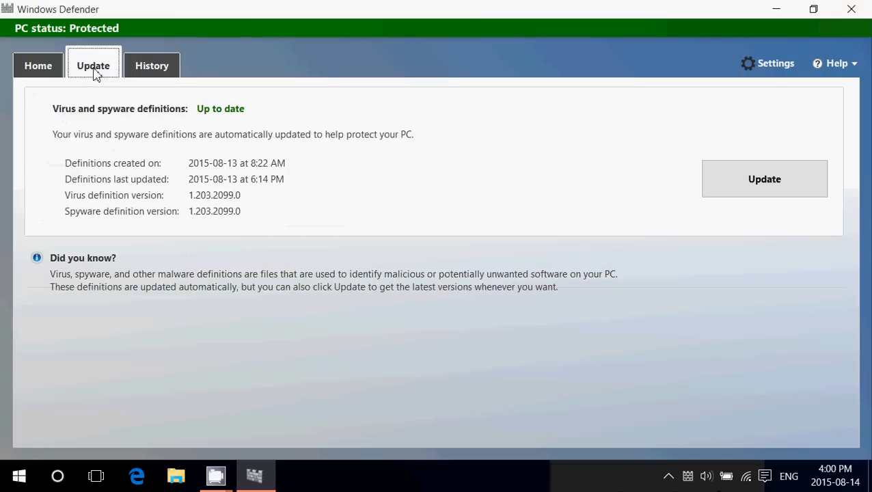
mouse_move(107, 197)
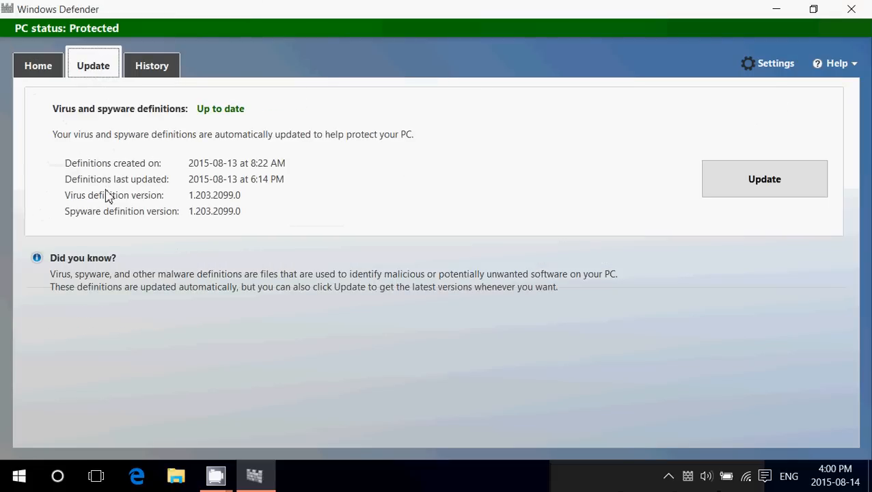
mouse_move(293, 271)
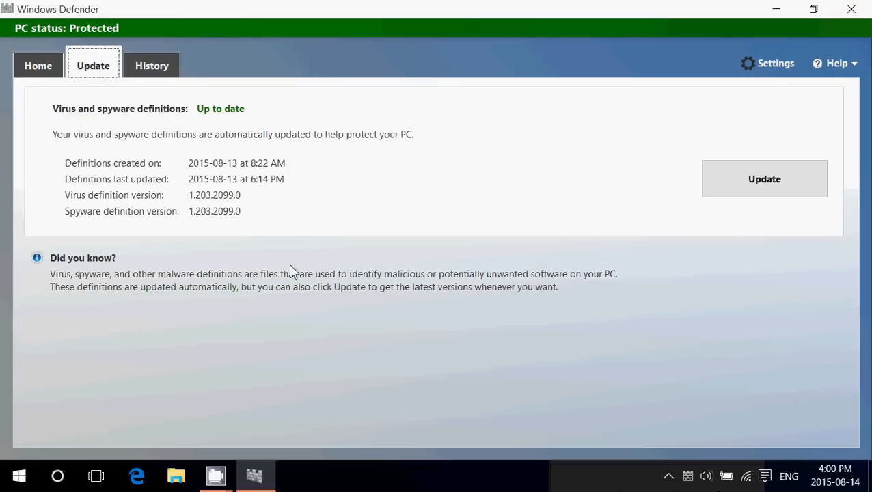
mouse_move(229, 140)
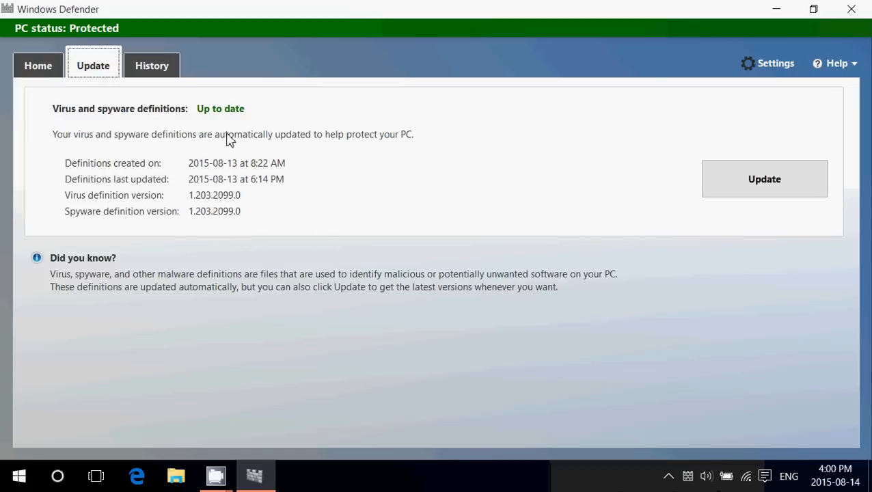
mouse_move(481, 237)
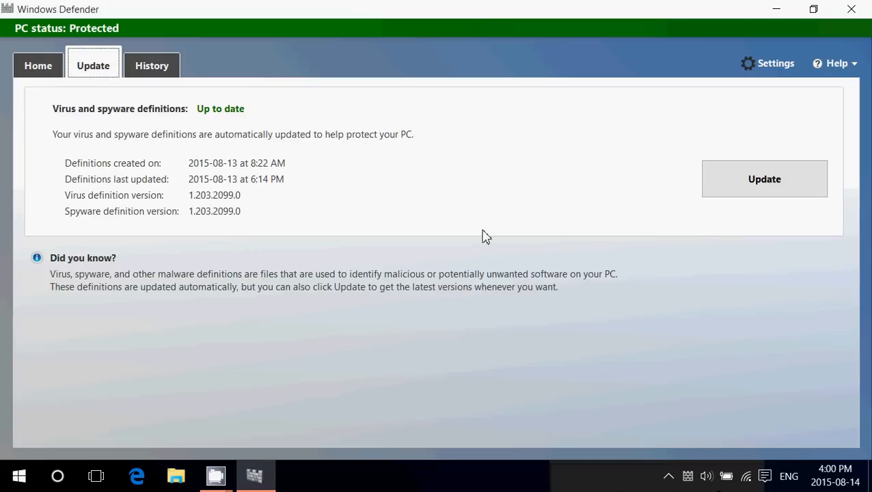
mouse_move(678, 179)
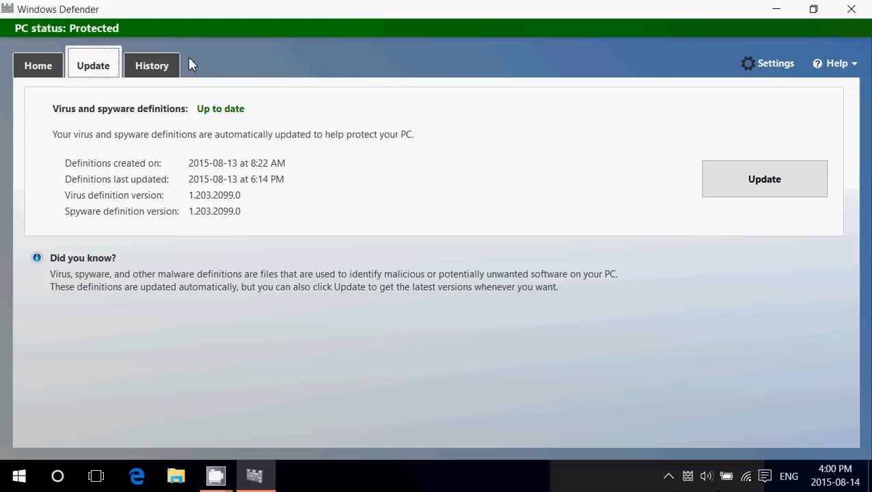
Step: On History, choose All detected items and reveal the empty detected-items list
left_click(152, 65)
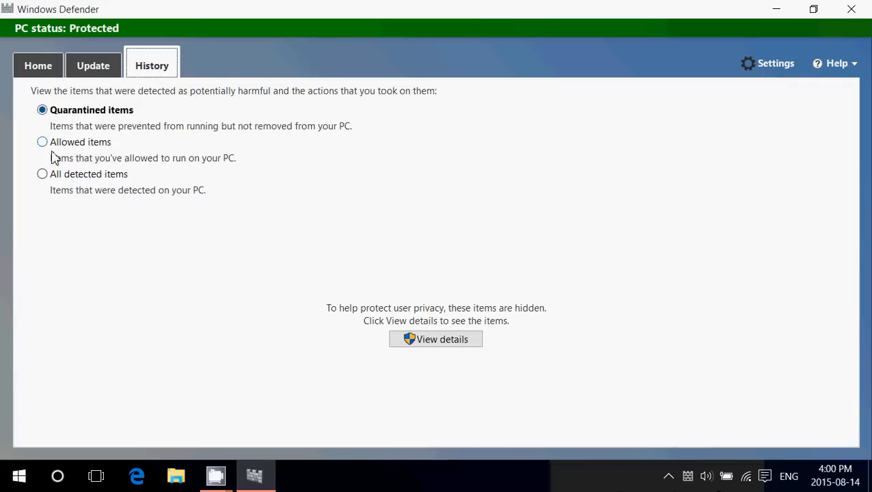
left_click(41, 173)
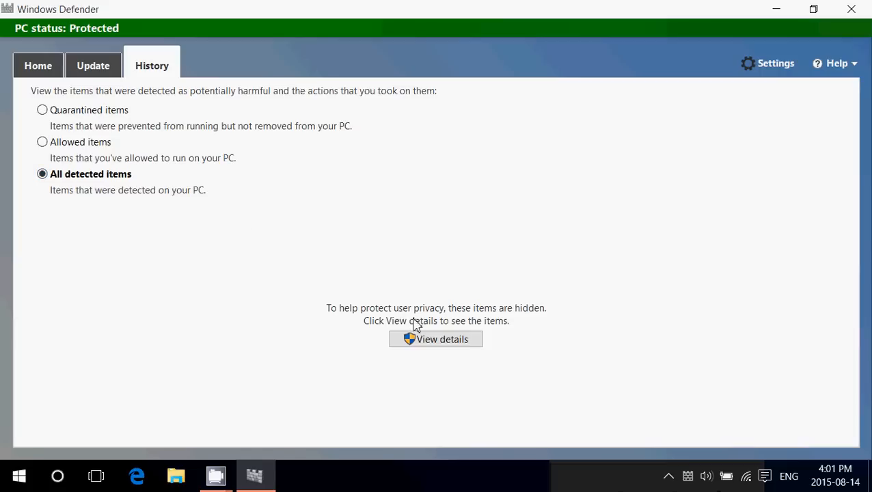
left_click(434, 338)
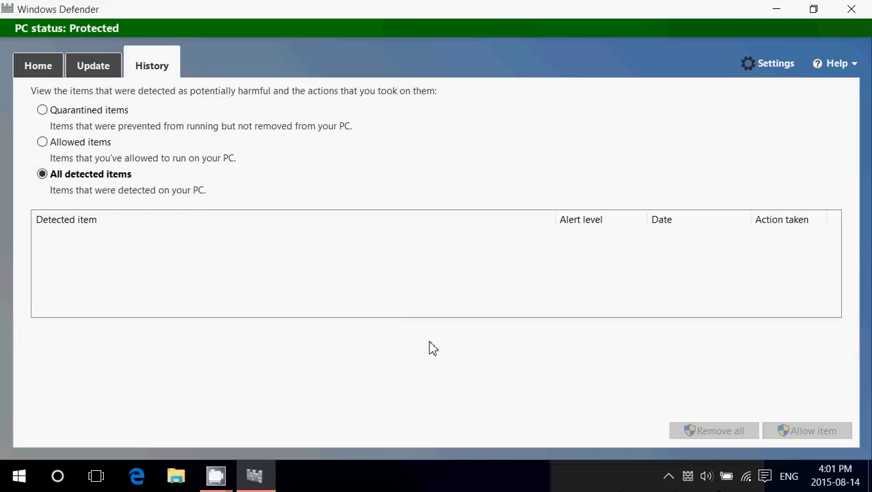
mouse_move(273, 259)
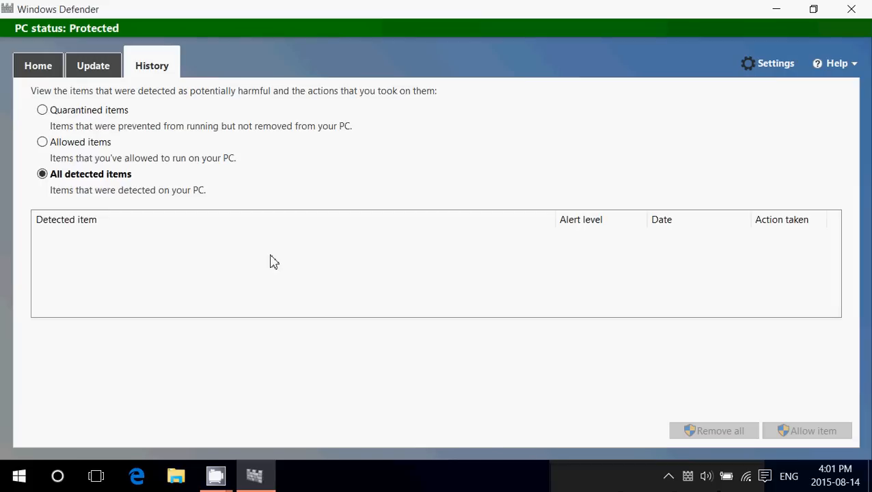
mouse_move(354, 276)
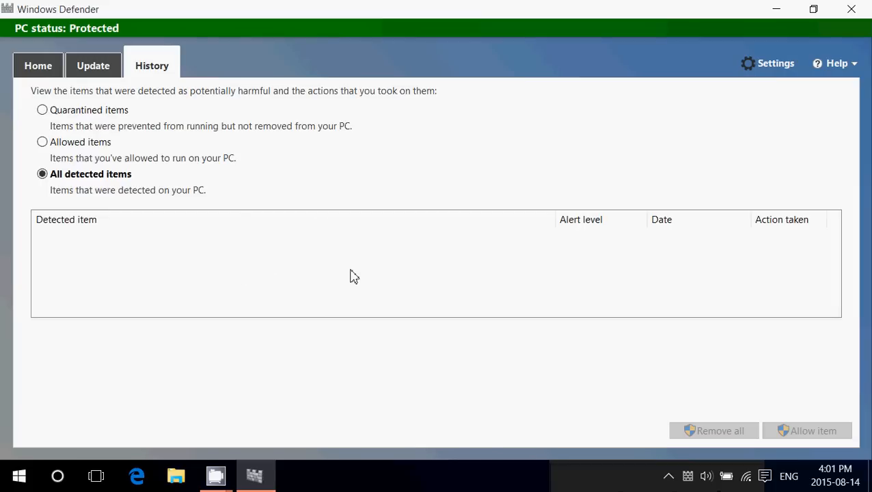
mouse_move(421, 294)
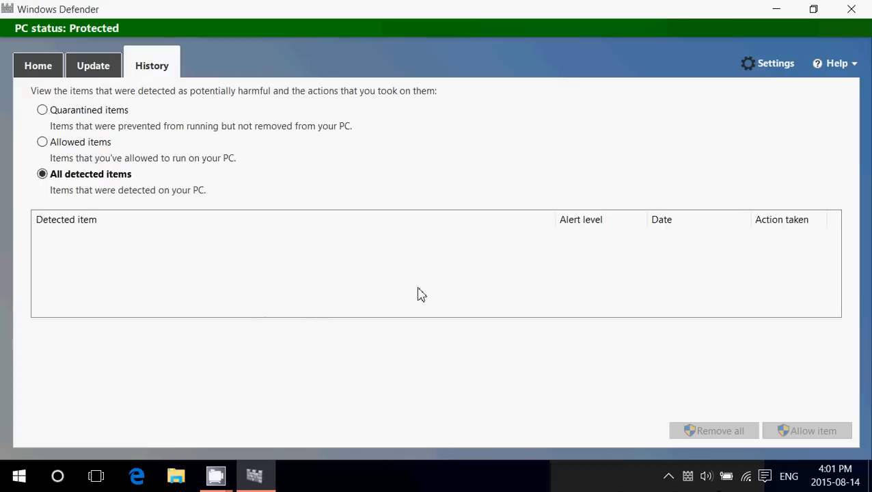
mouse_move(343, 235)
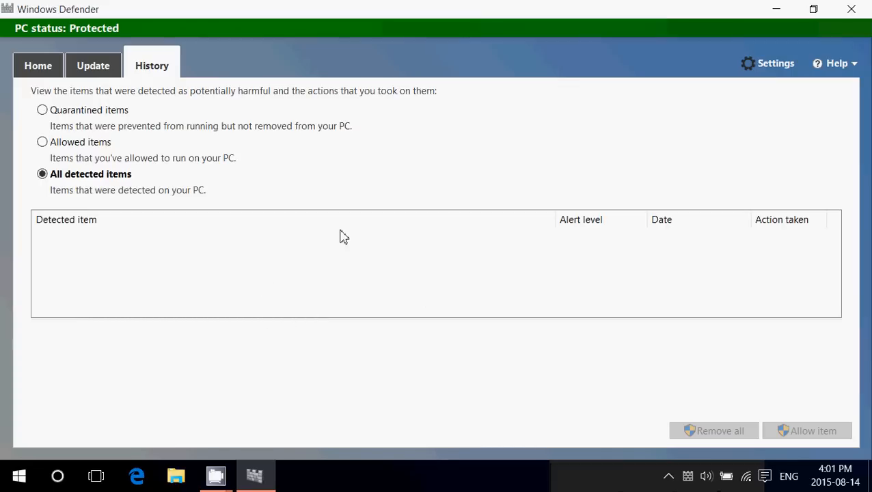
mouse_move(333, 259)
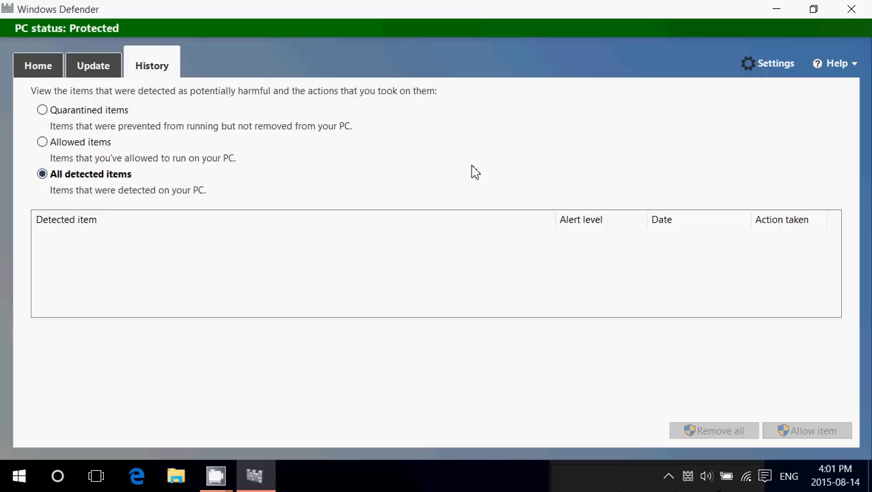
mouse_move(773, 64)
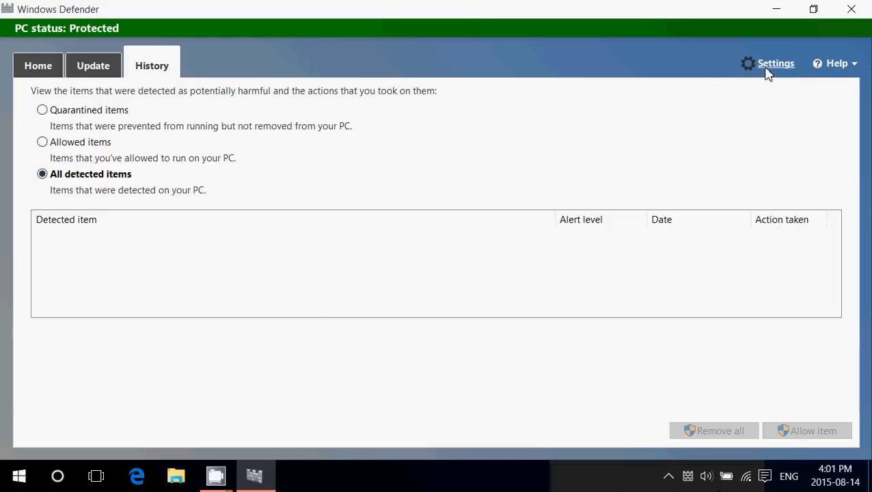
Step: Review the Settings Windows Defender page: real-time, cloud-based protection, sample submission, exclusions and version info
left_click(774, 63)
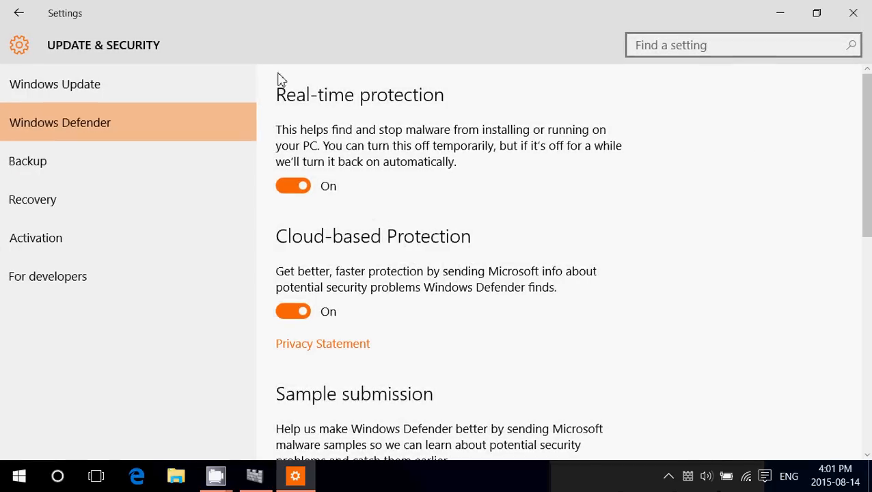
mouse_move(567, 197)
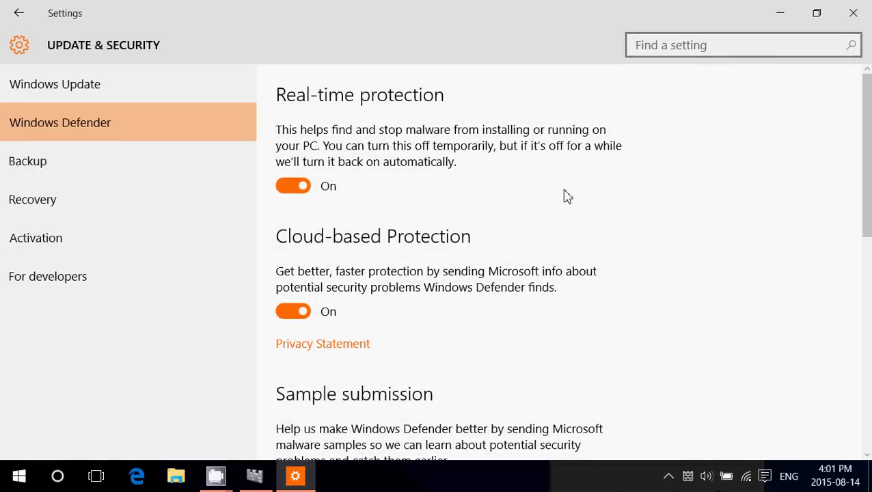
scroll("down", 3)
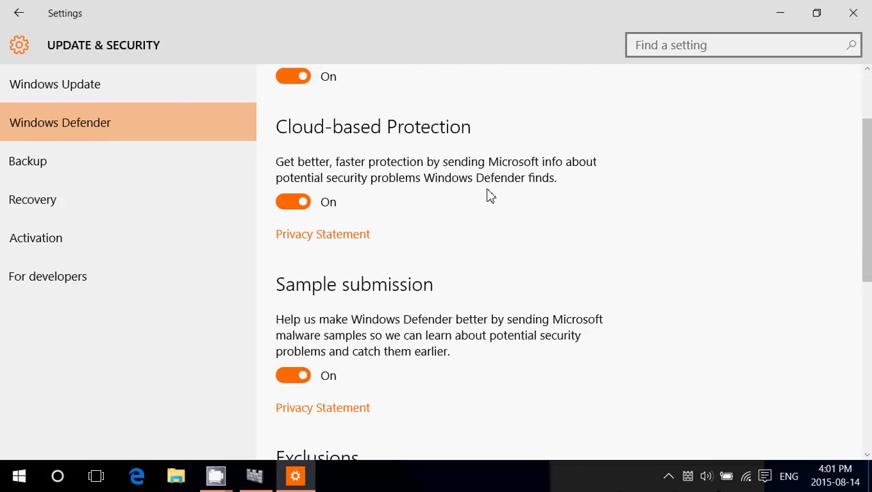
scroll("down", 3)
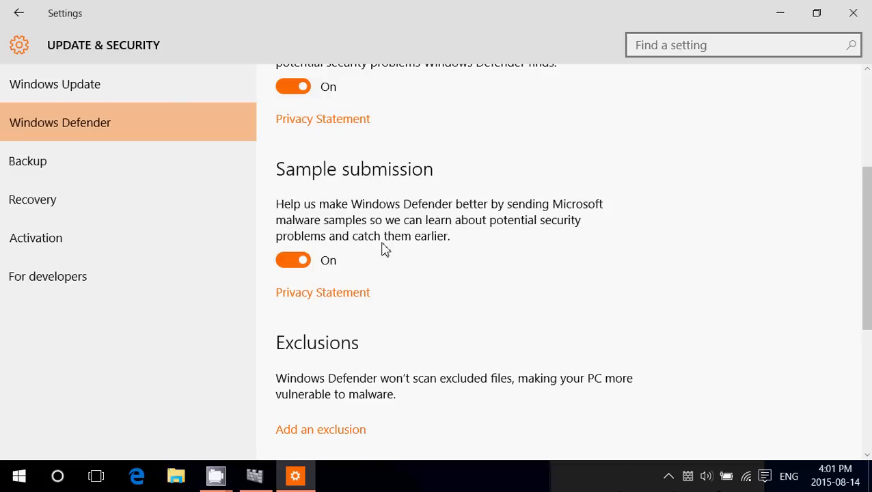
scroll("down", 3)
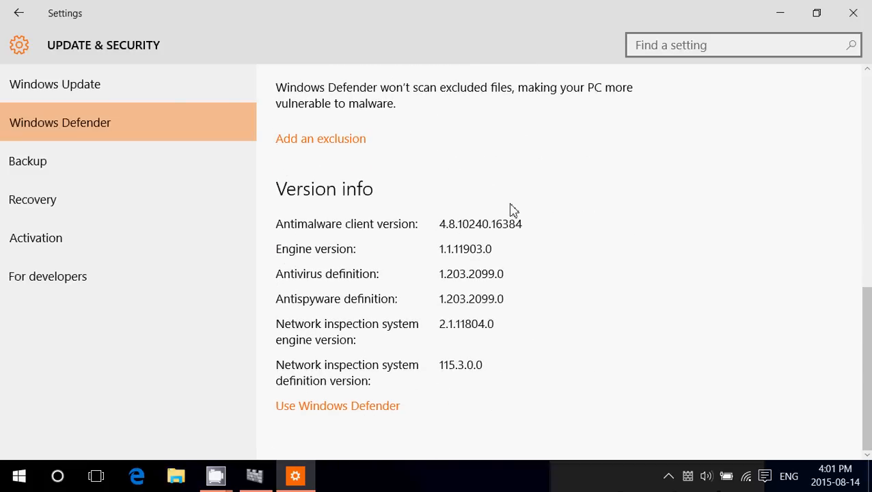
mouse_move(458, 251)
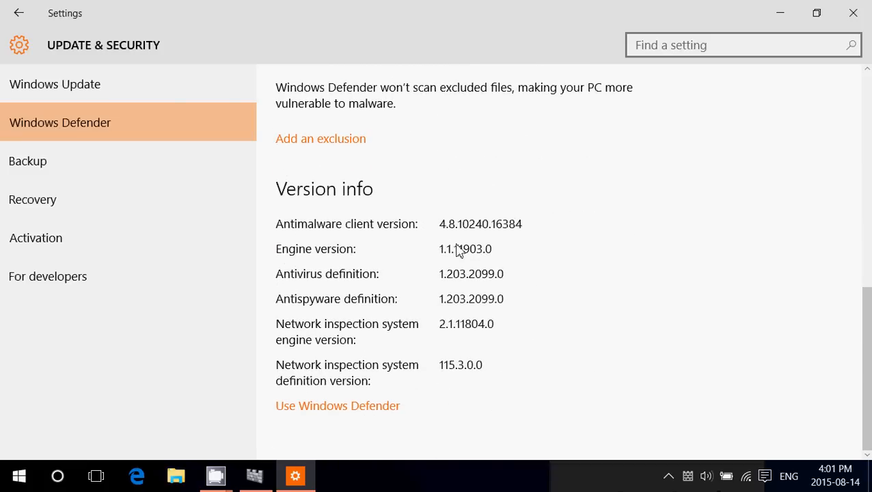
mouse_move(519, 306)
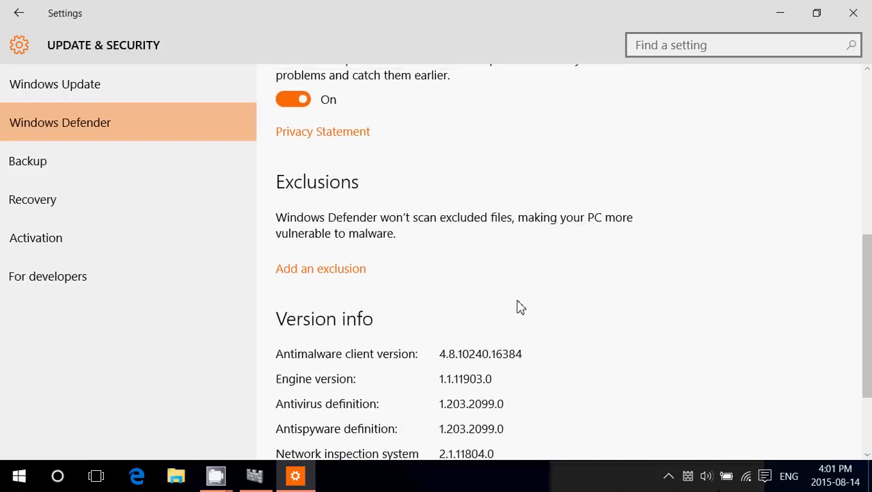
scroll("up", 3)
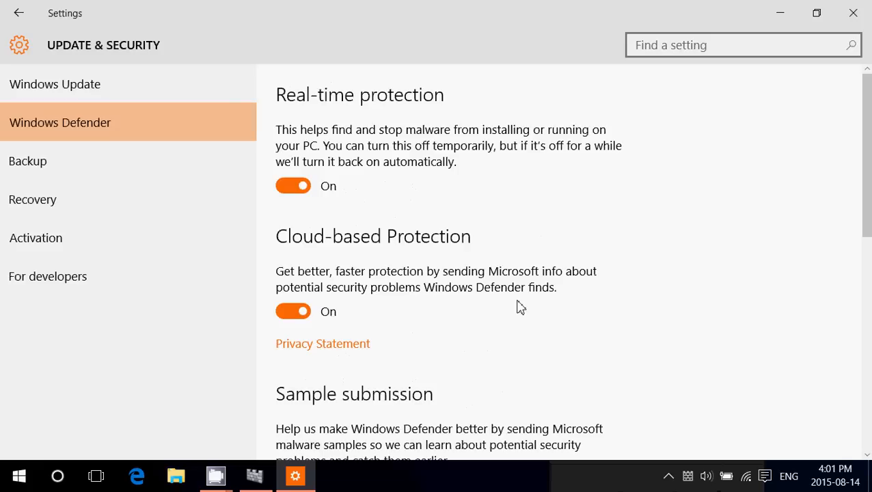
scroll("down", 3)
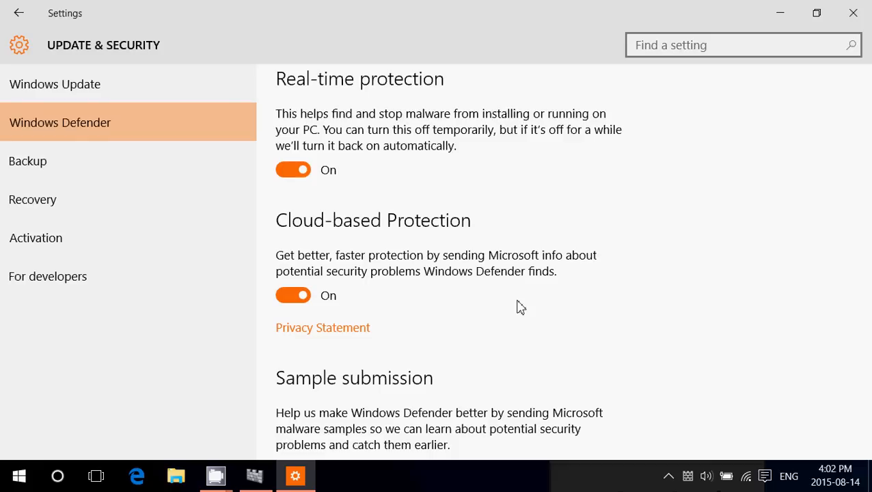
mouse_move(317, 205)
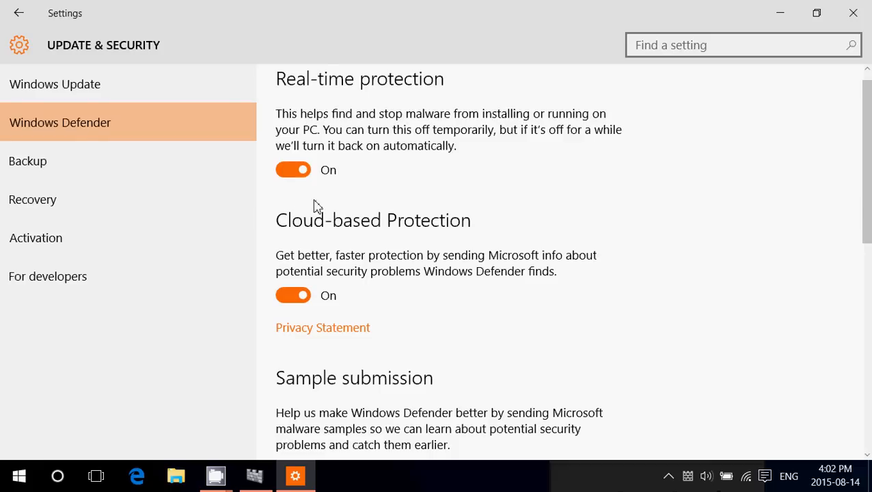
mouse_move(377, 295)
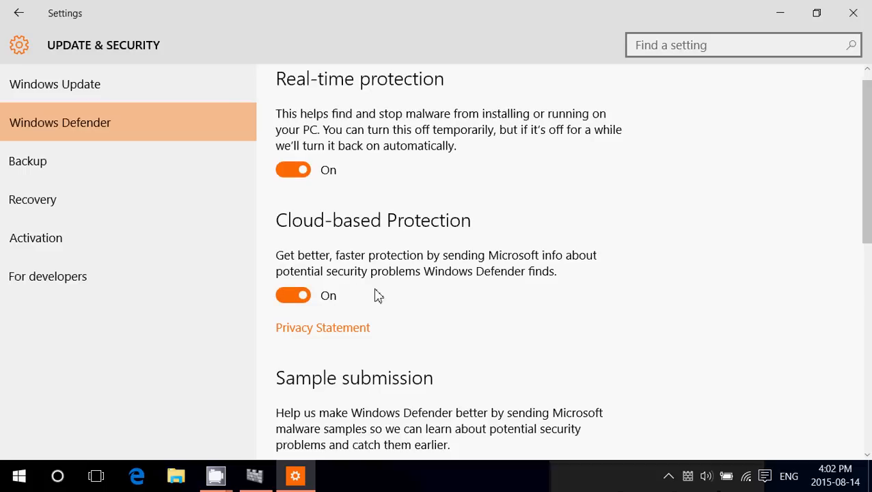
mouse_move(380, 300)
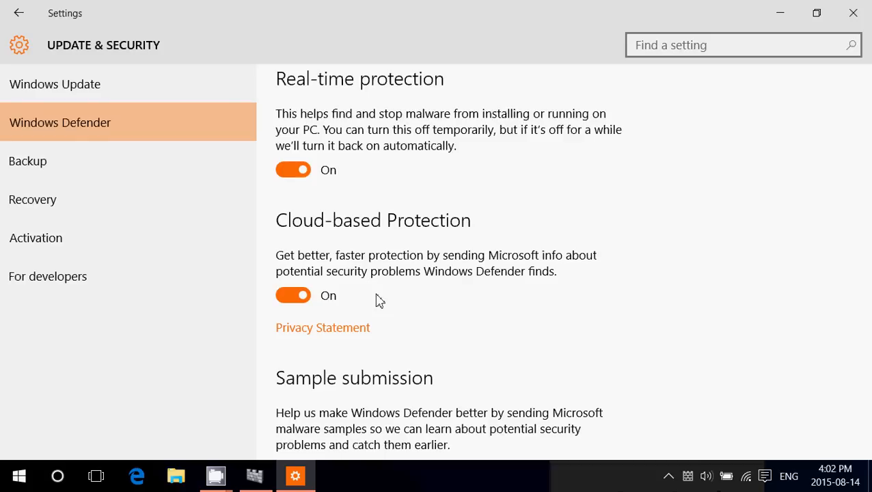
scroll("down", 3)
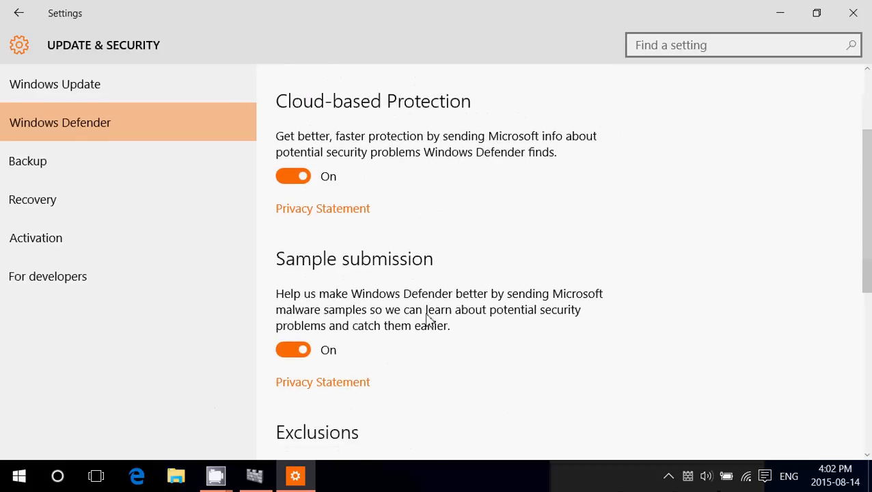
mouse_move(511, 369)
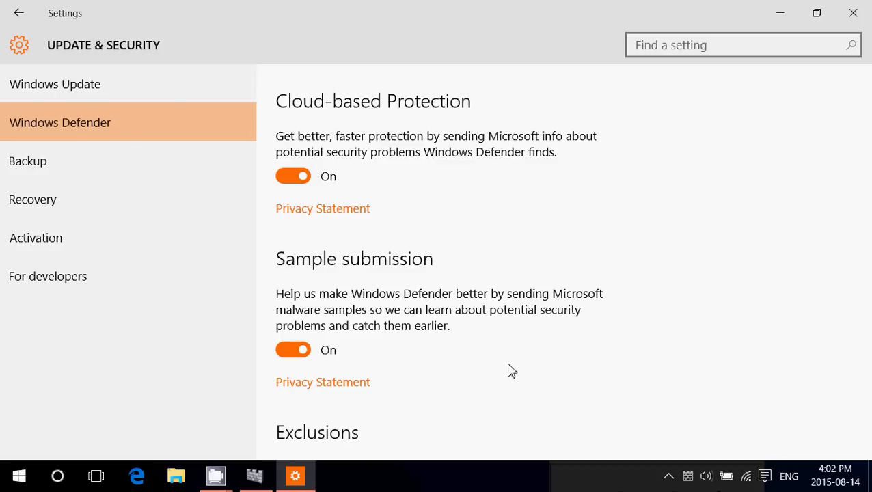
mouse_move(358, 281)
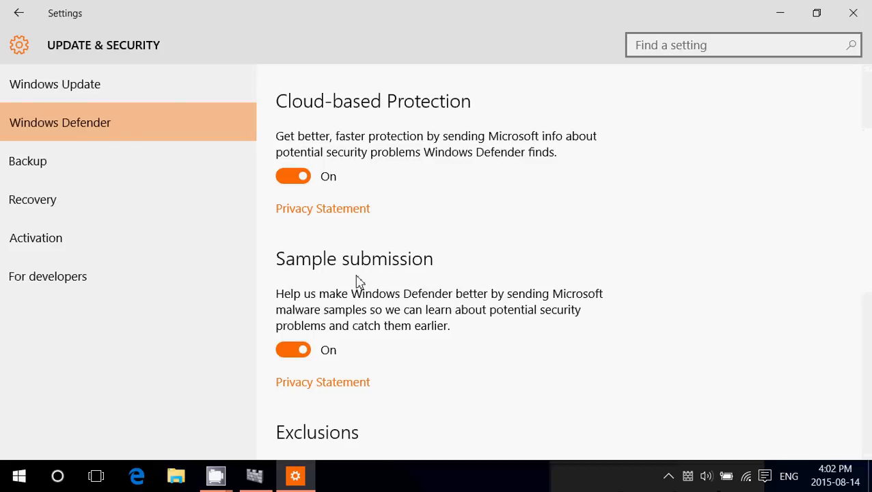
mouse_move(476, 317)
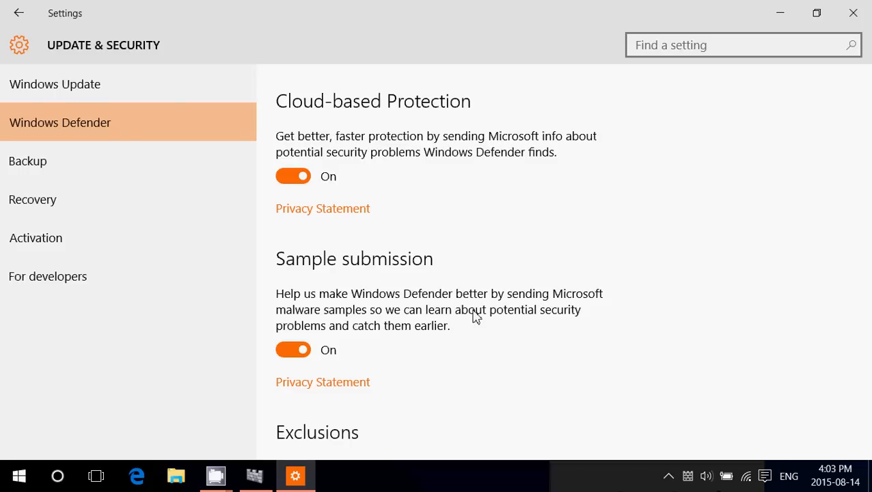
scroll("down", 3)
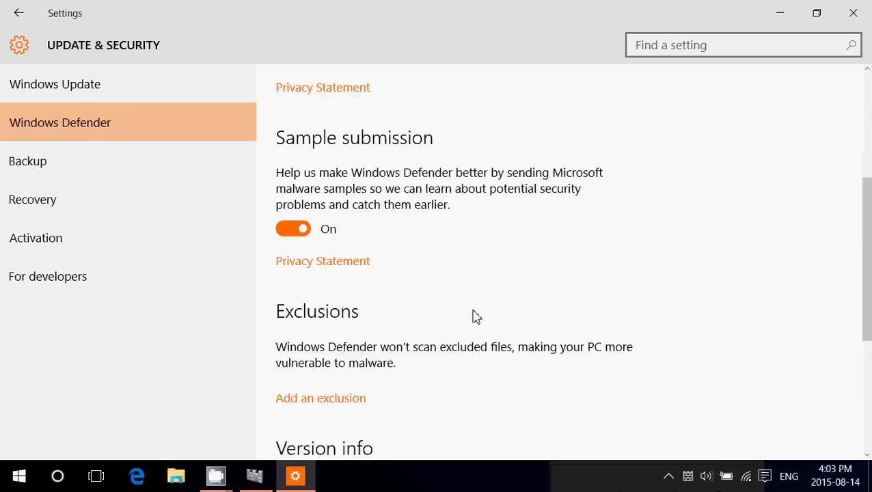
scroll("down", 3)
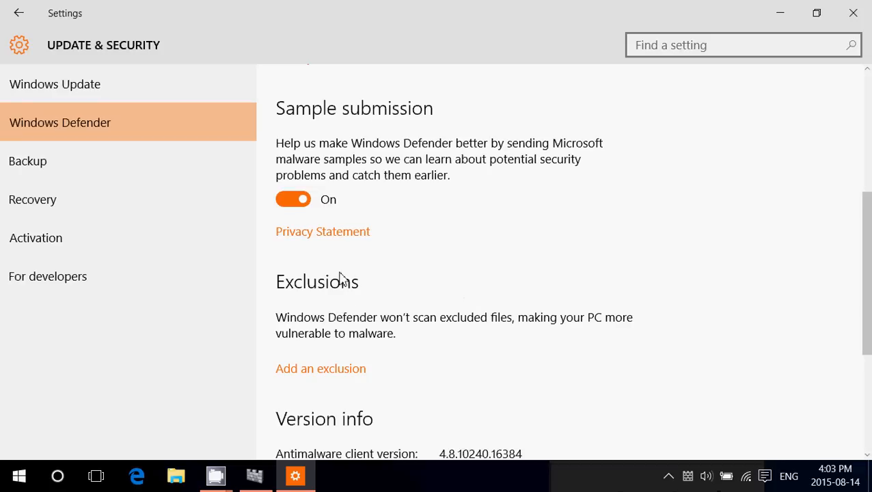
mouse_move(434, 344)
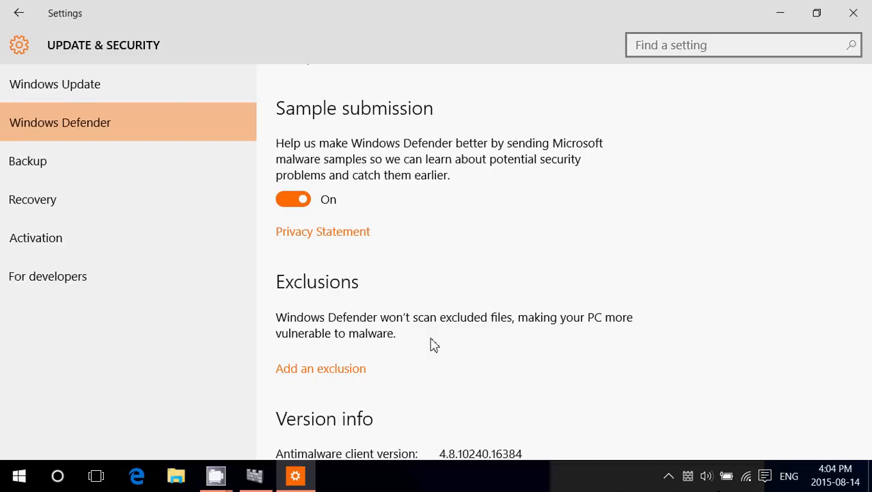
scroll("down", 3)
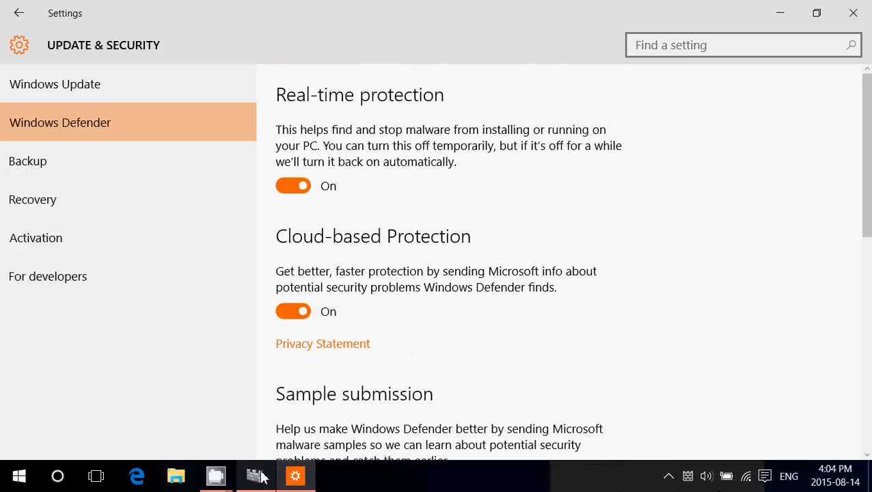
Step: Bring Windows Defender back to its Home page and choose Quick scan instead of Custom
left_click(254, 476)
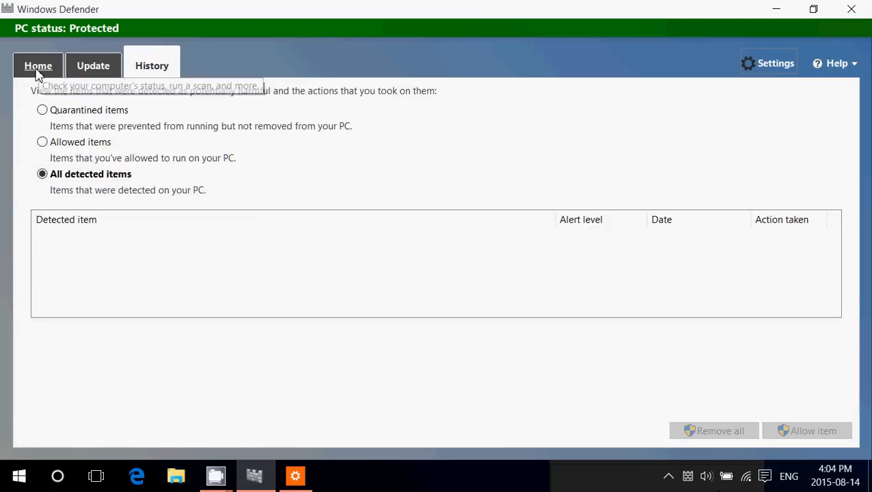
left_click(38, 66)
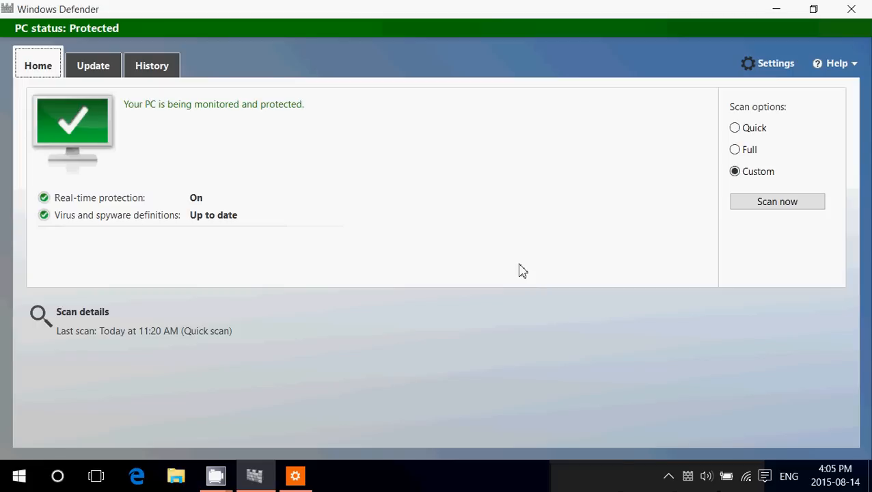
mouse_move(355, 320)
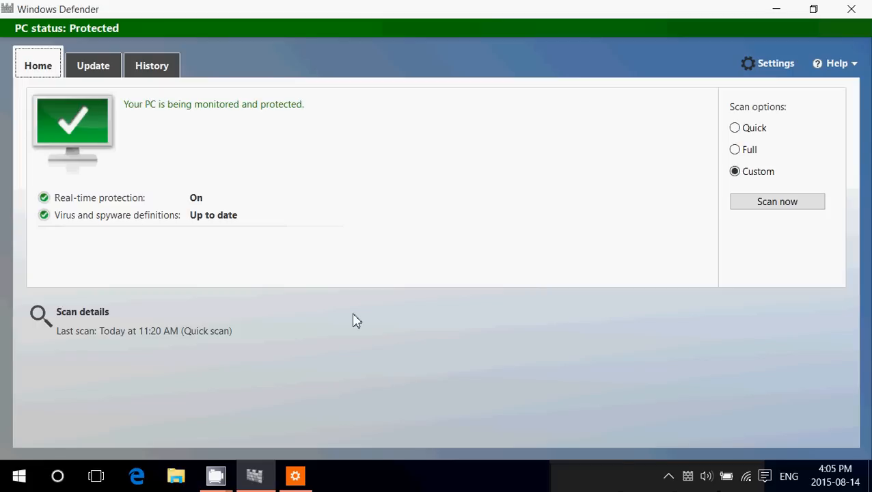
mouse_move(697, 75)
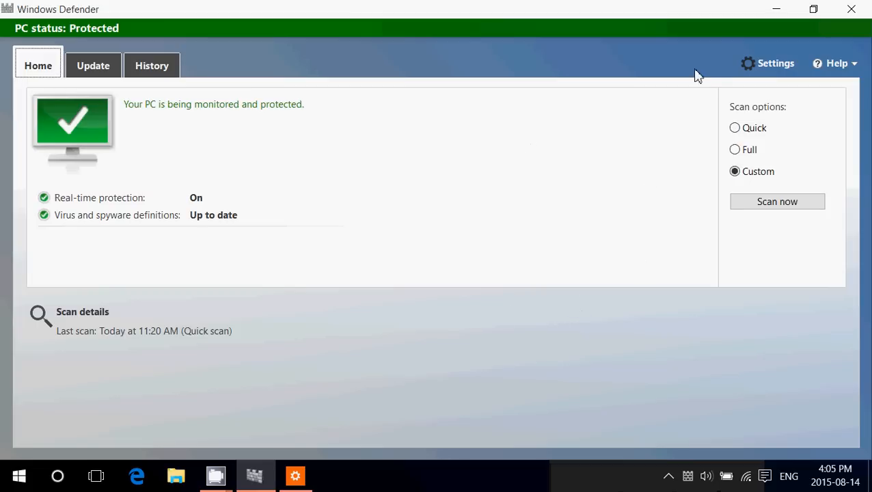
left_click(734, 129)
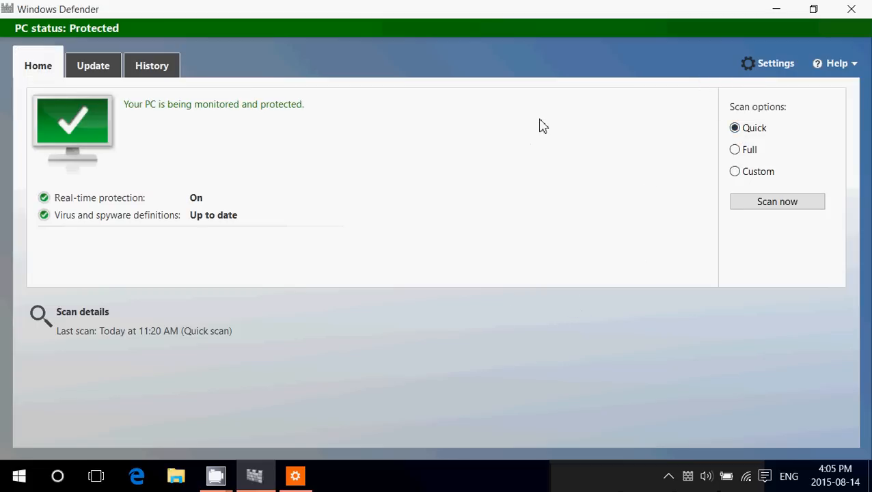